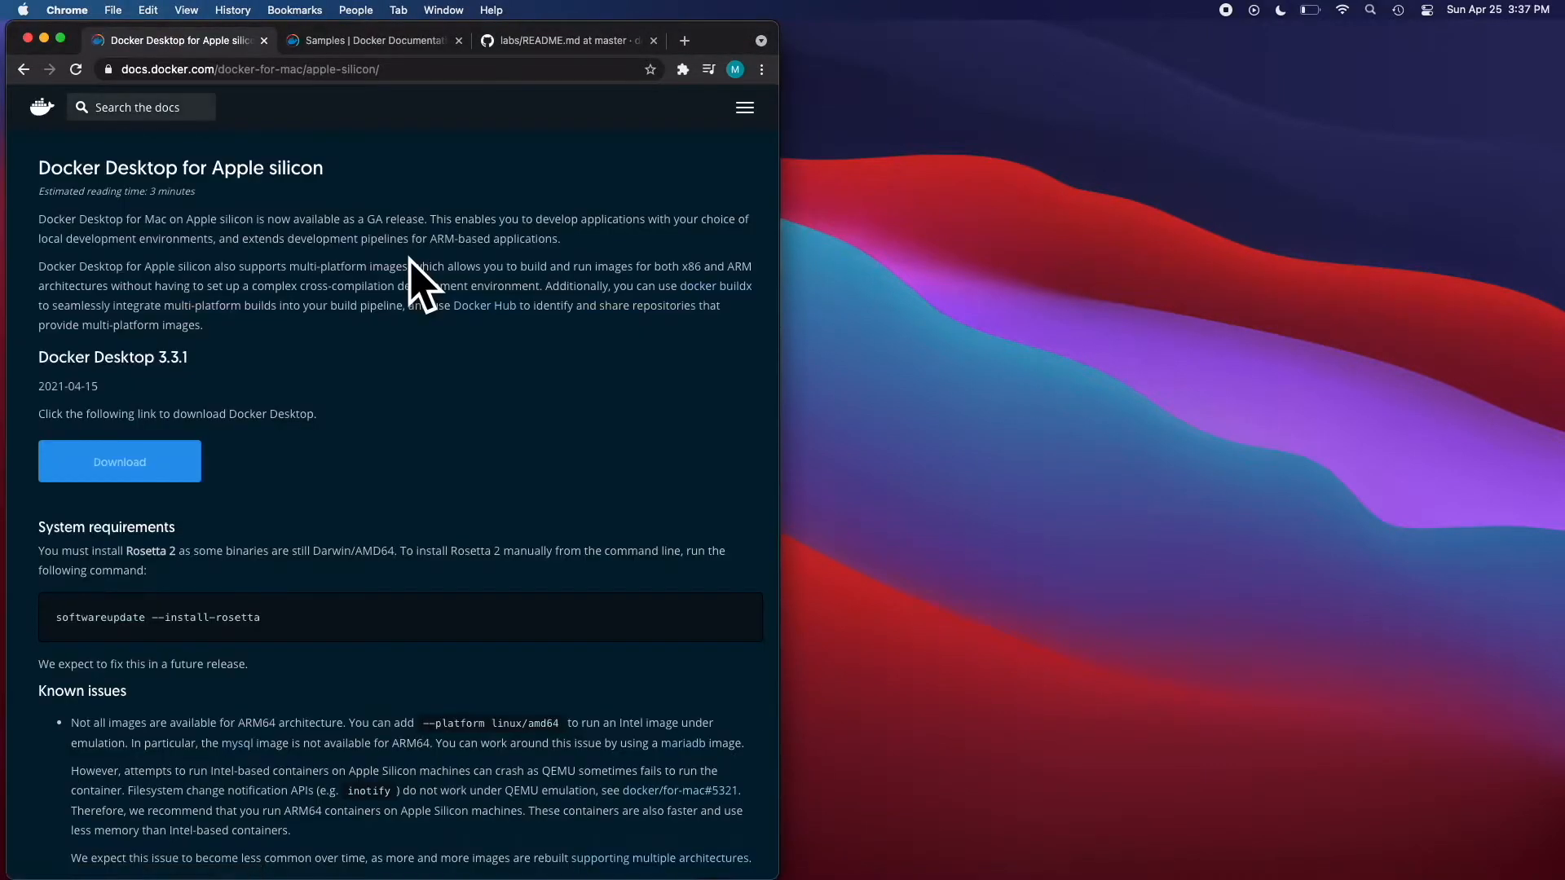
mouse_move(1347, 50)
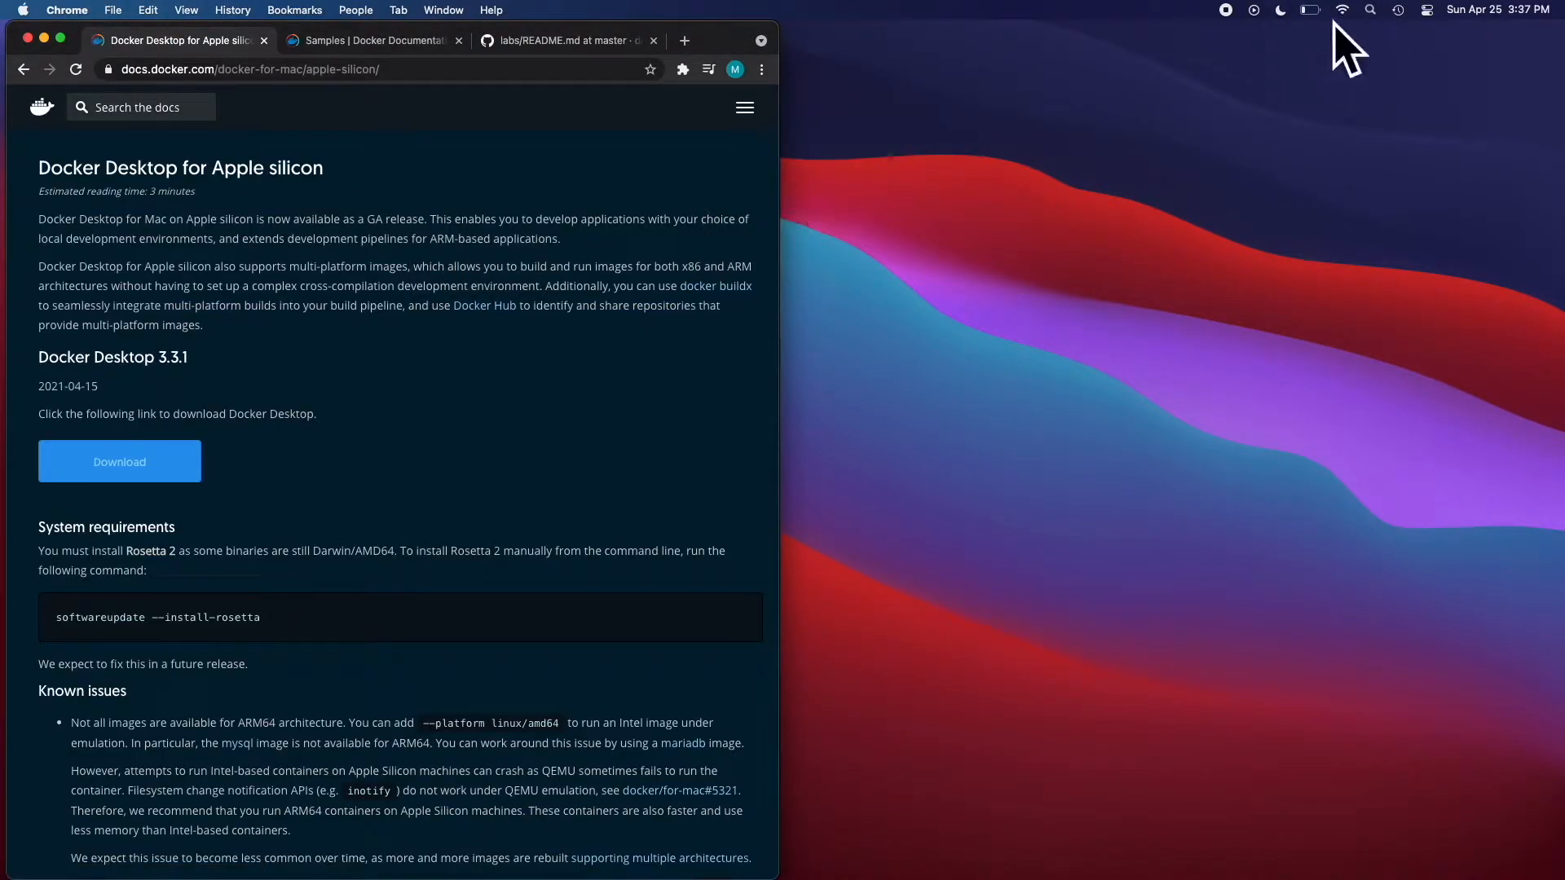
Launch Terminal from Spotlight and position it to the right of Chrome.
text(terminal)
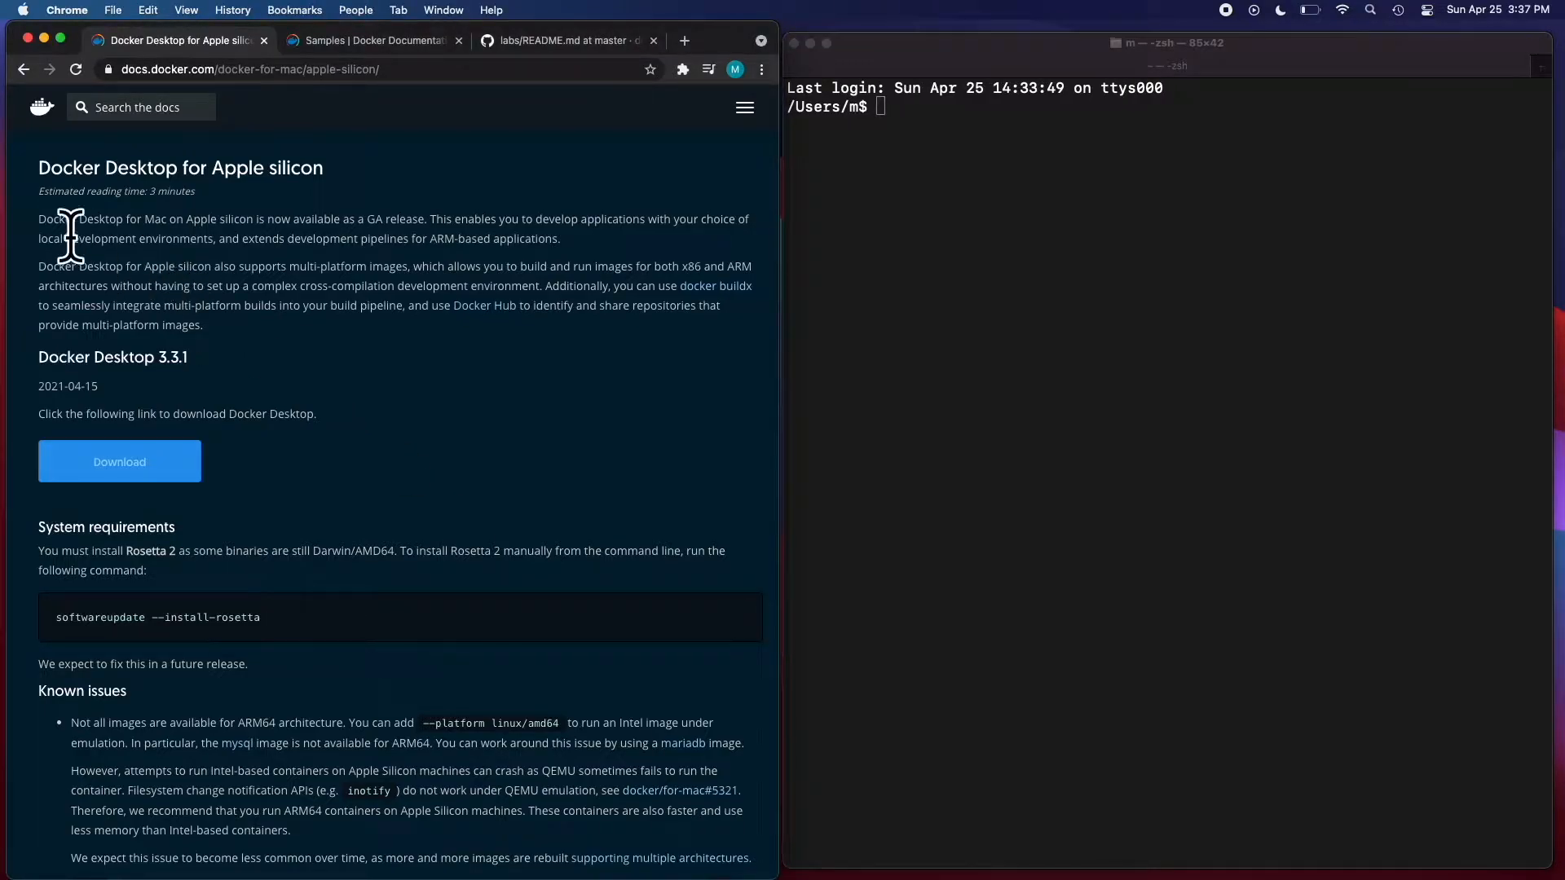
drag(65, 215, 203, 324)
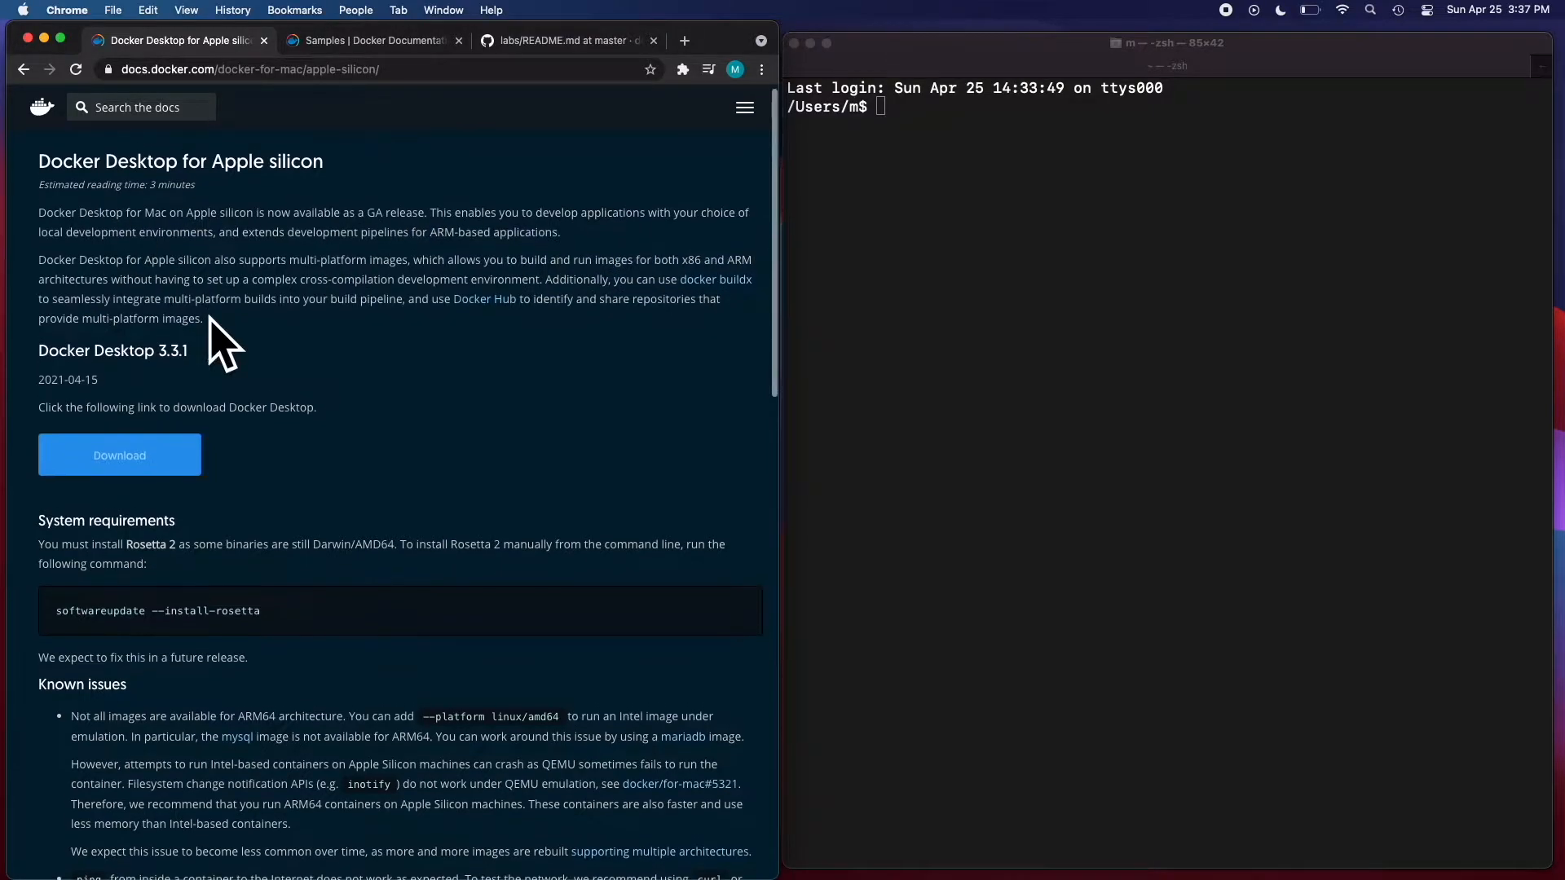
Download the Docker Desktop installer for Apple silicon and scroll to System requirements.
click(119, 455)
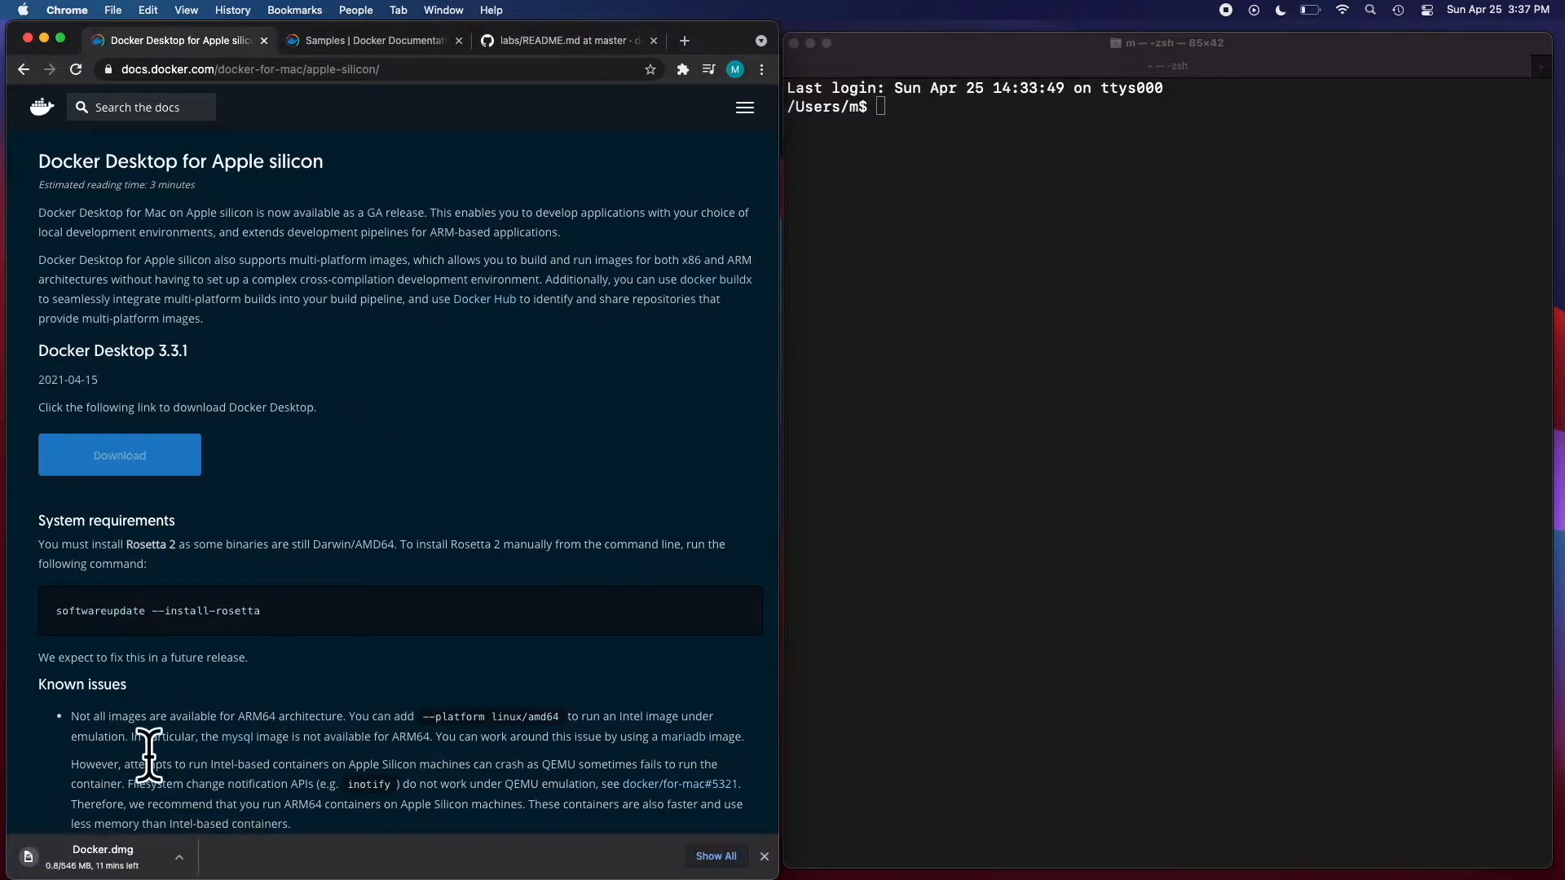
scroll(down, 3)
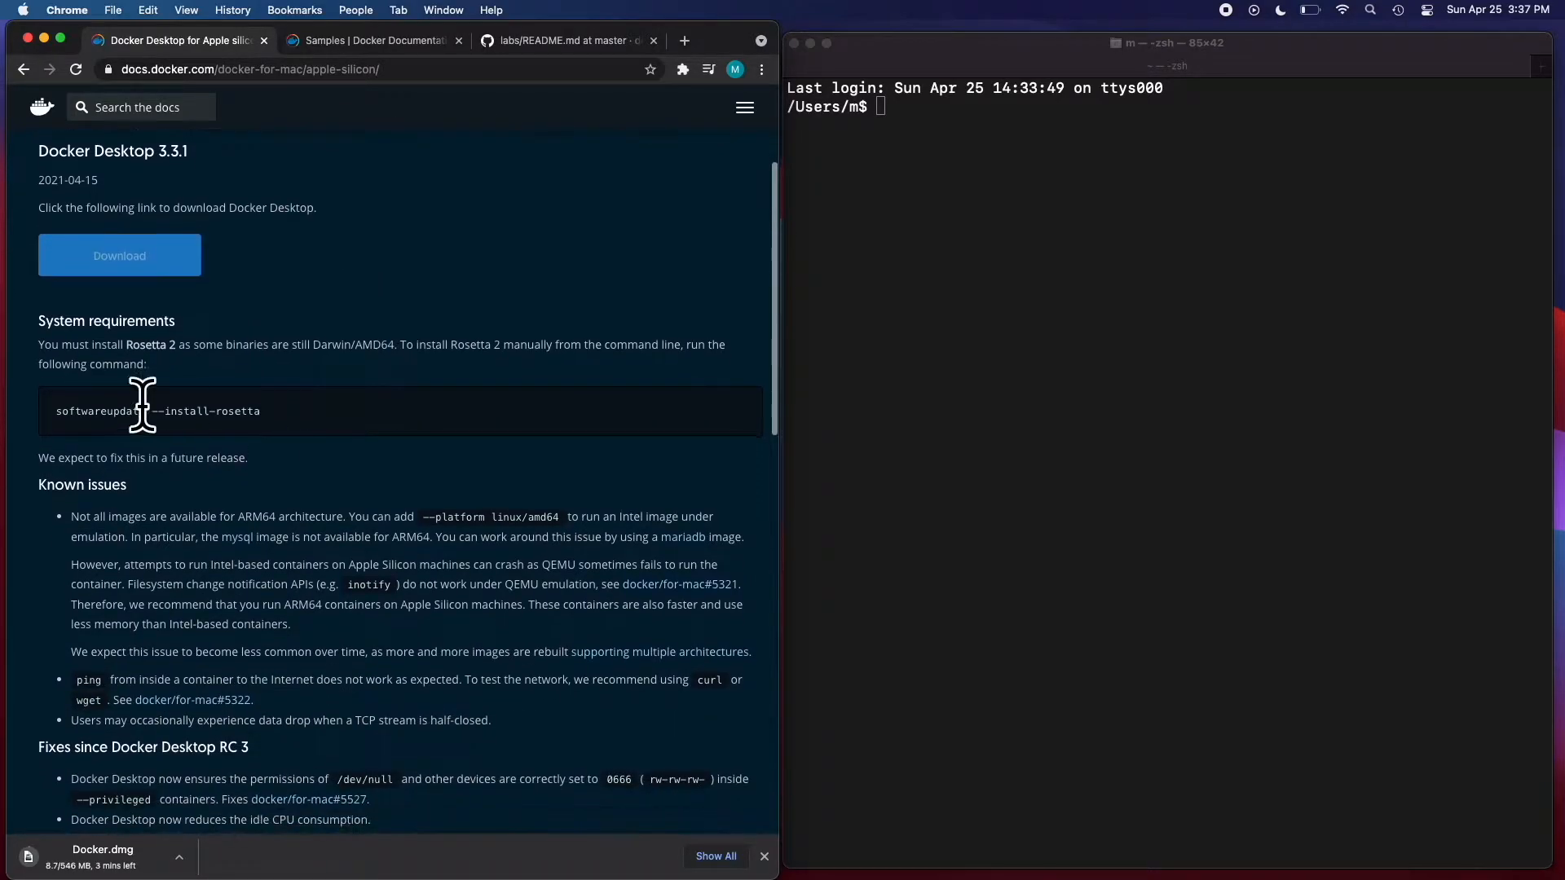
scroll(down, 3)
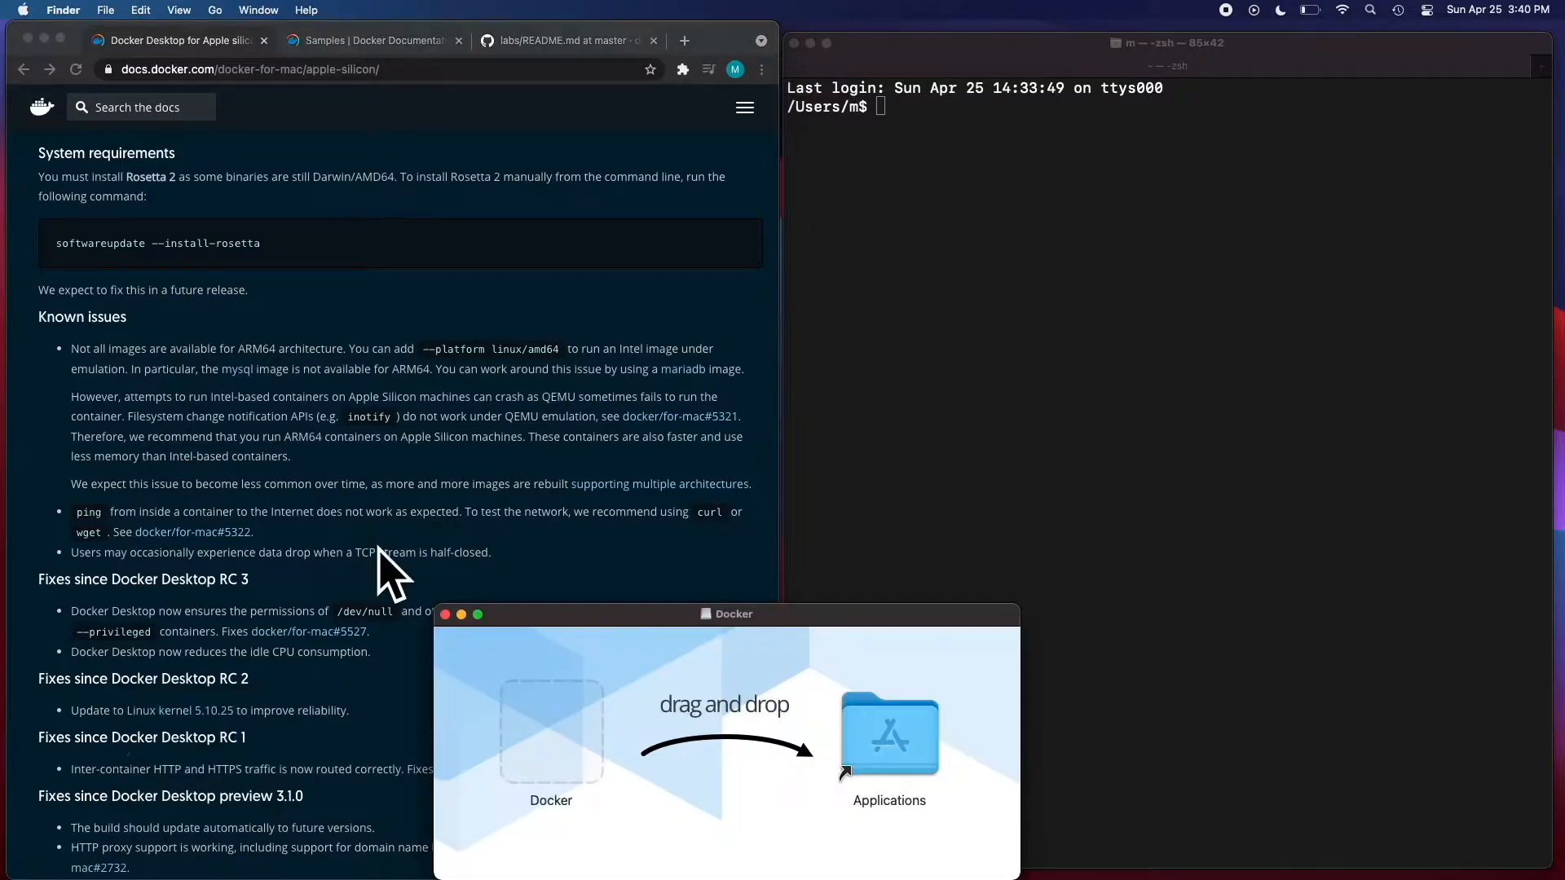
Drag Docker into the Applications folder, then launch Docker Desktop.
click(551, 732)
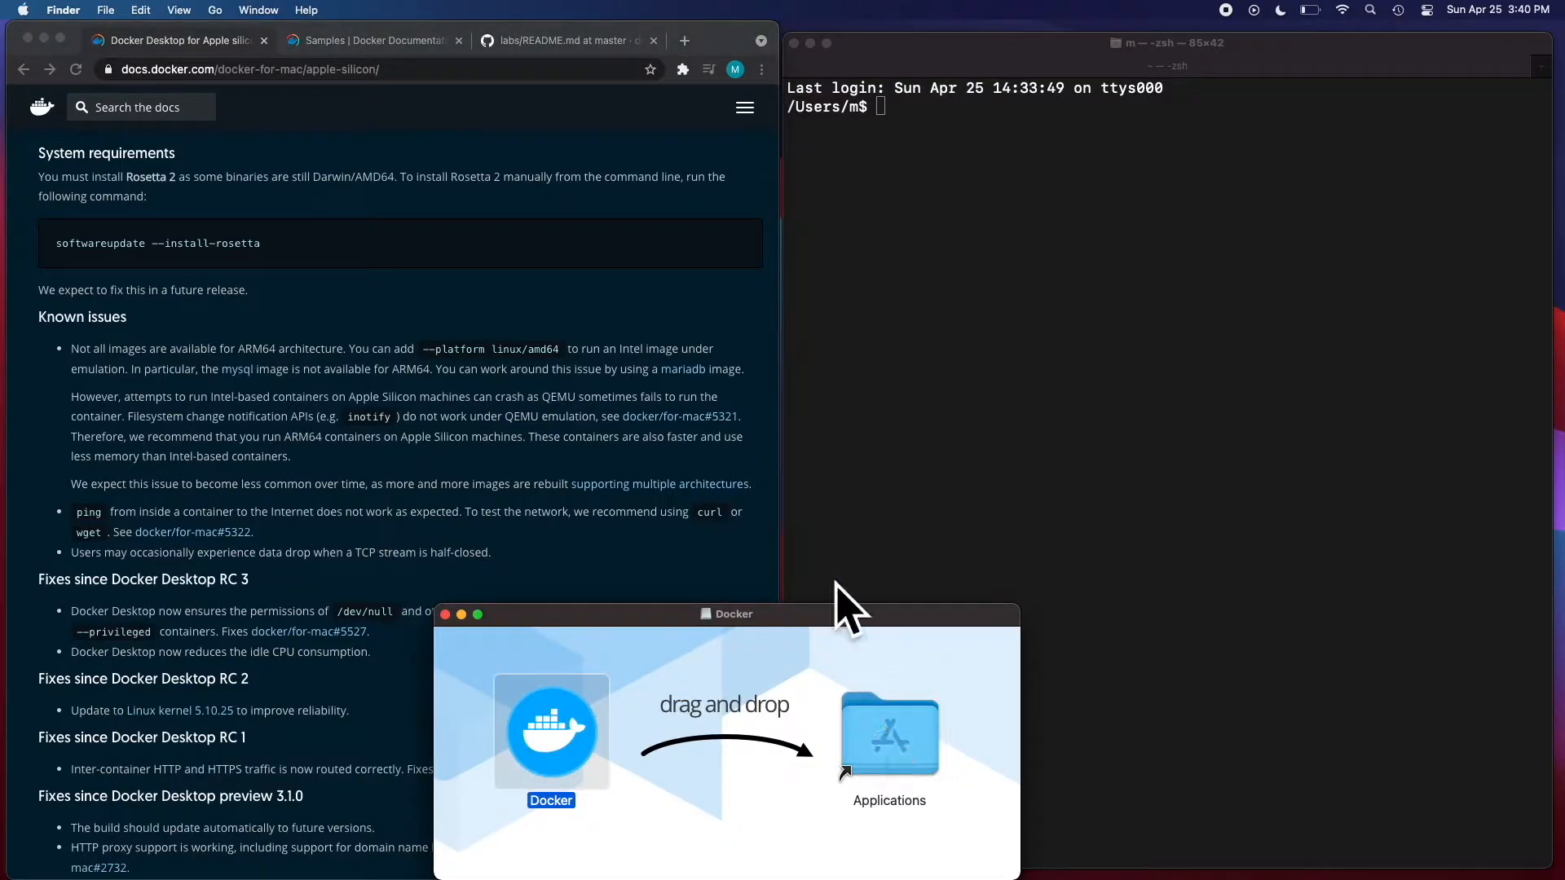
drag(550, 733, 888, 733)
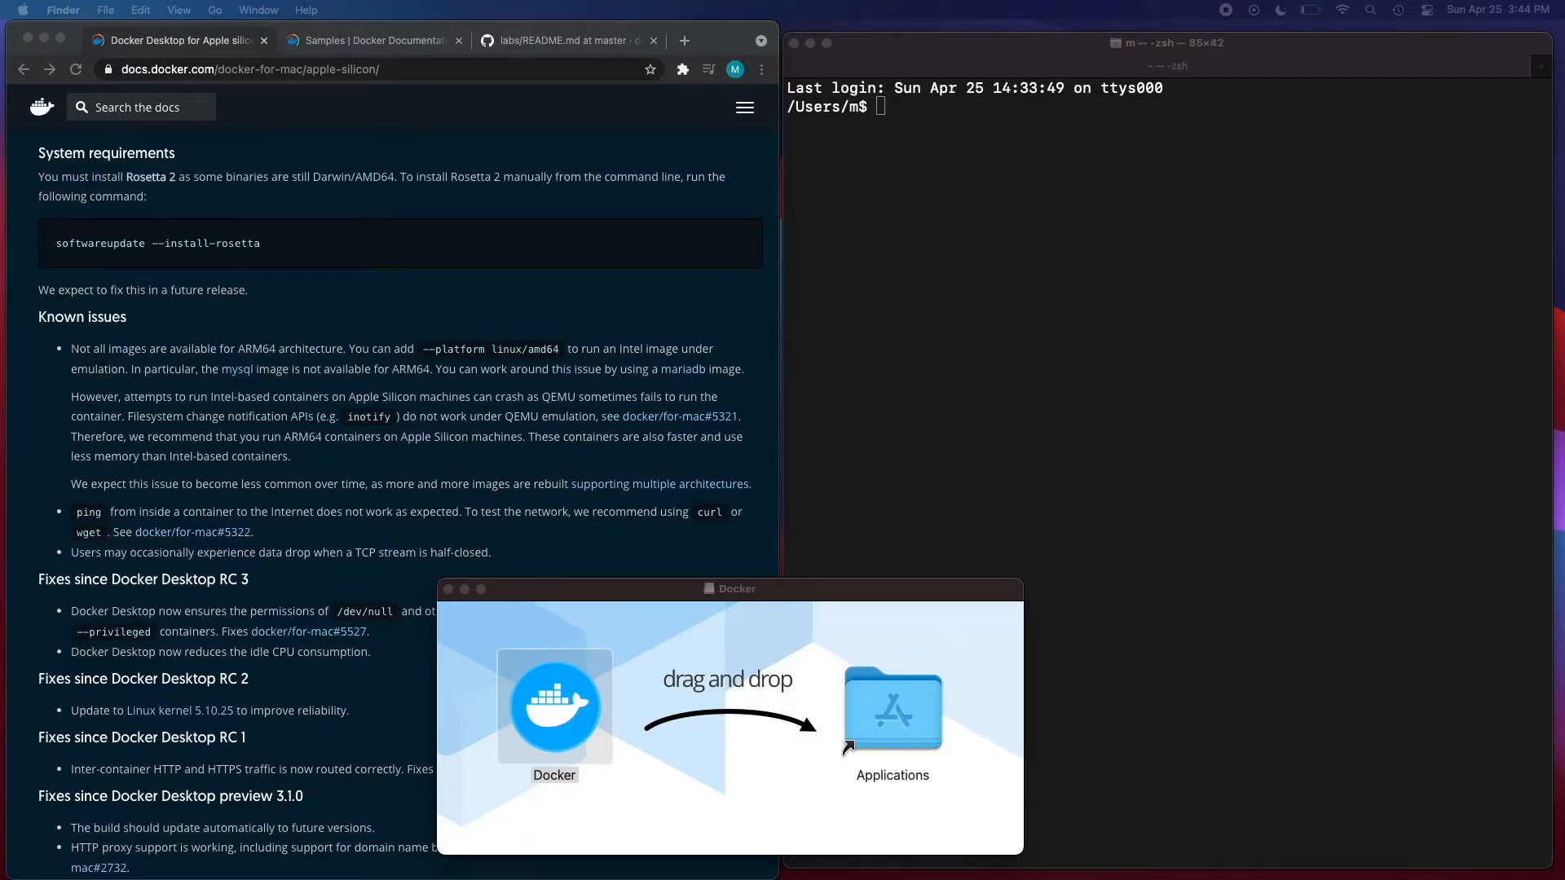
double_click(555, 709)
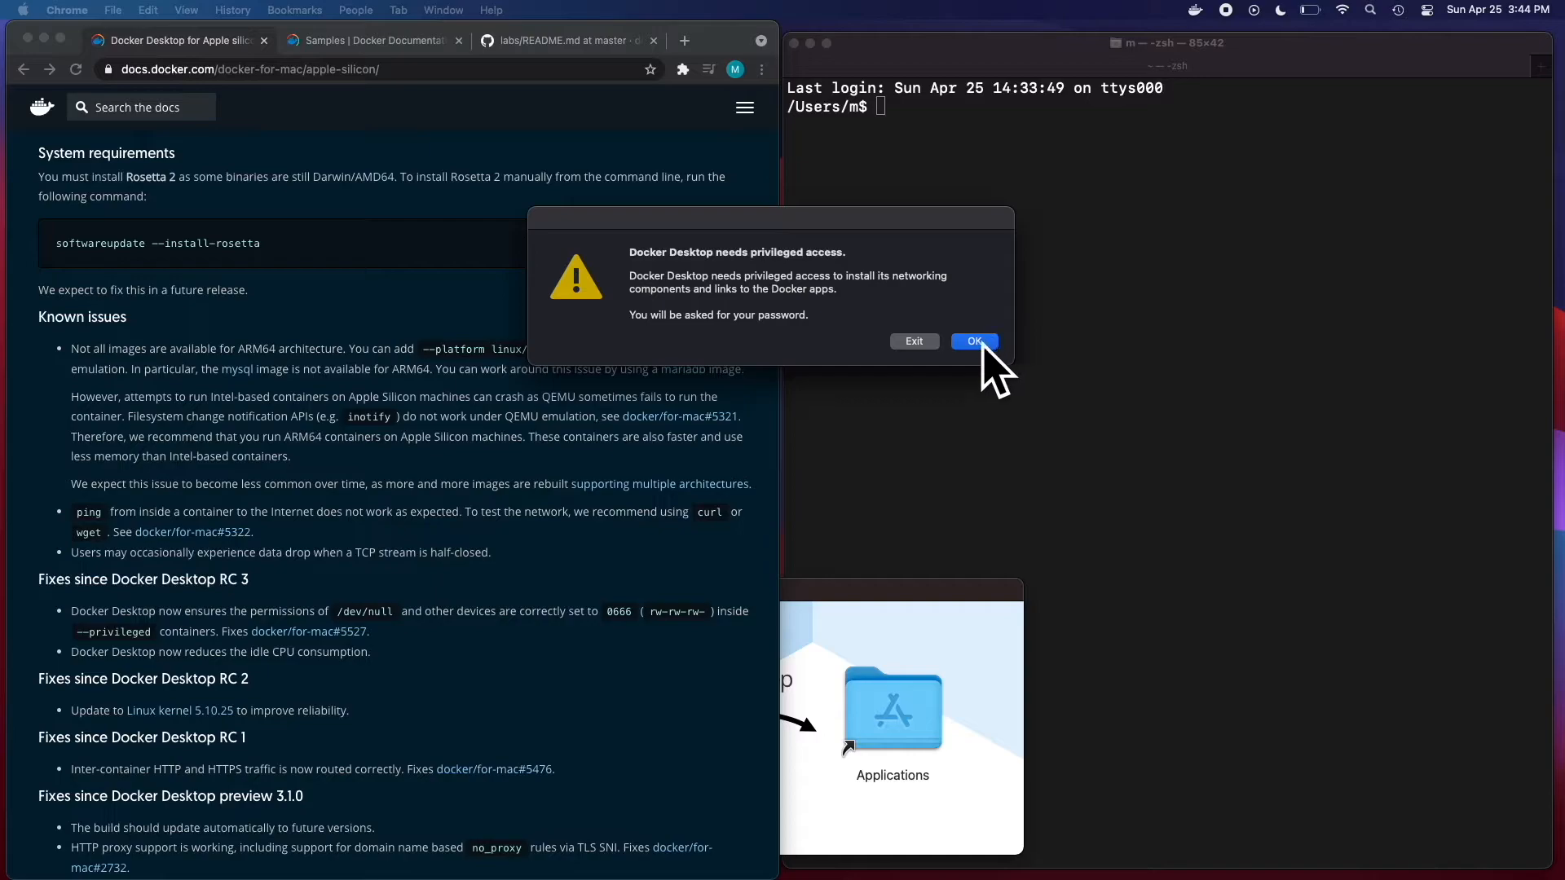
Grant Docker Desktop privileged access, check its startup status, and show the Docker Samples page.
click(973, 341)
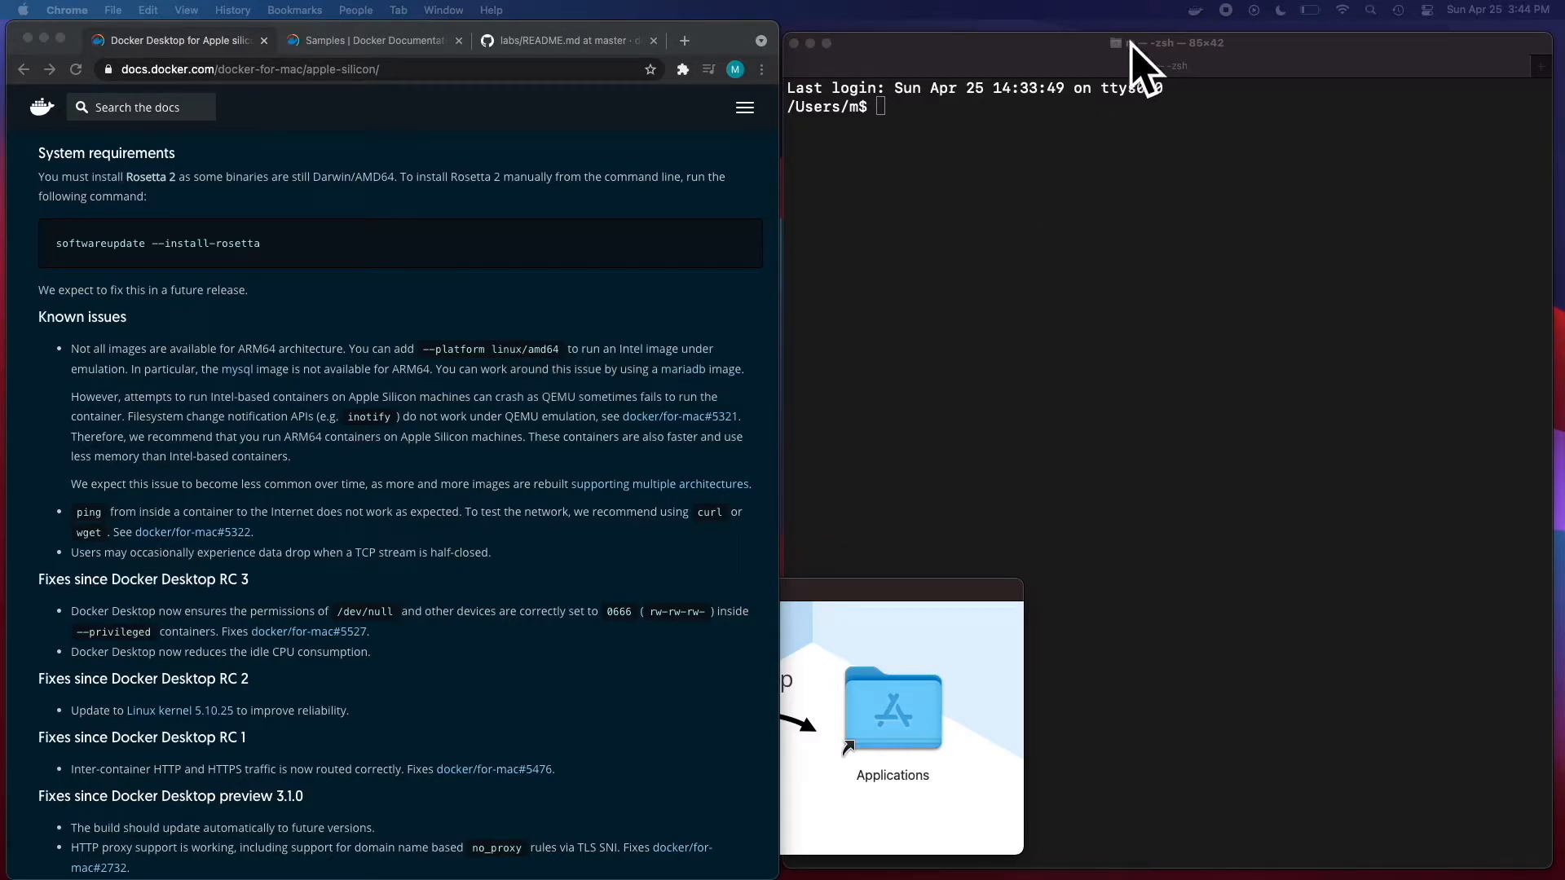
click(1196, 9)
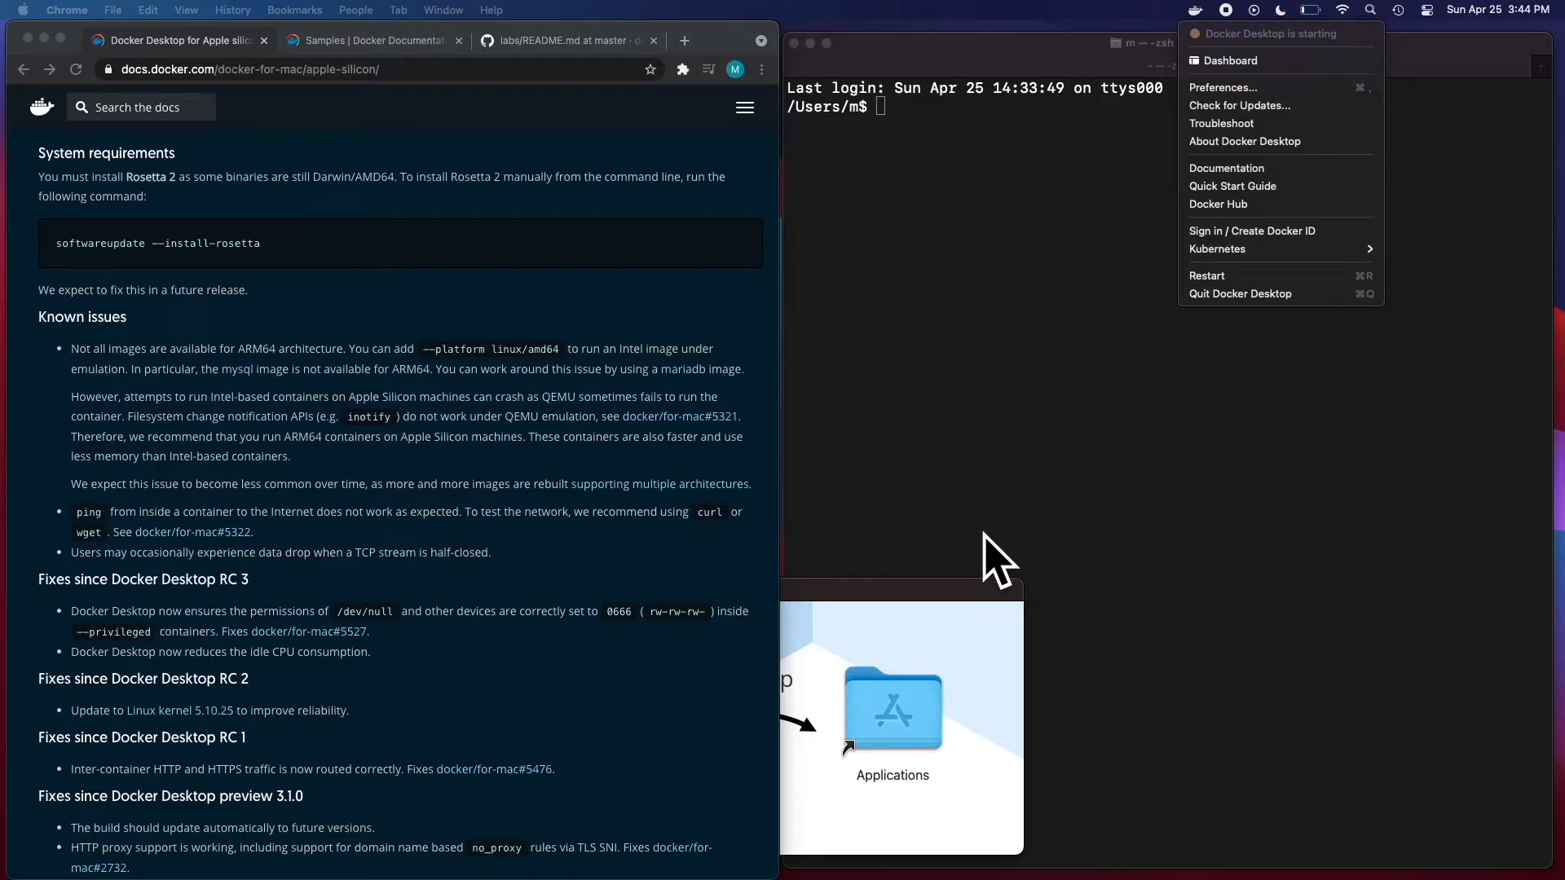
mouse_move(1203, 30)
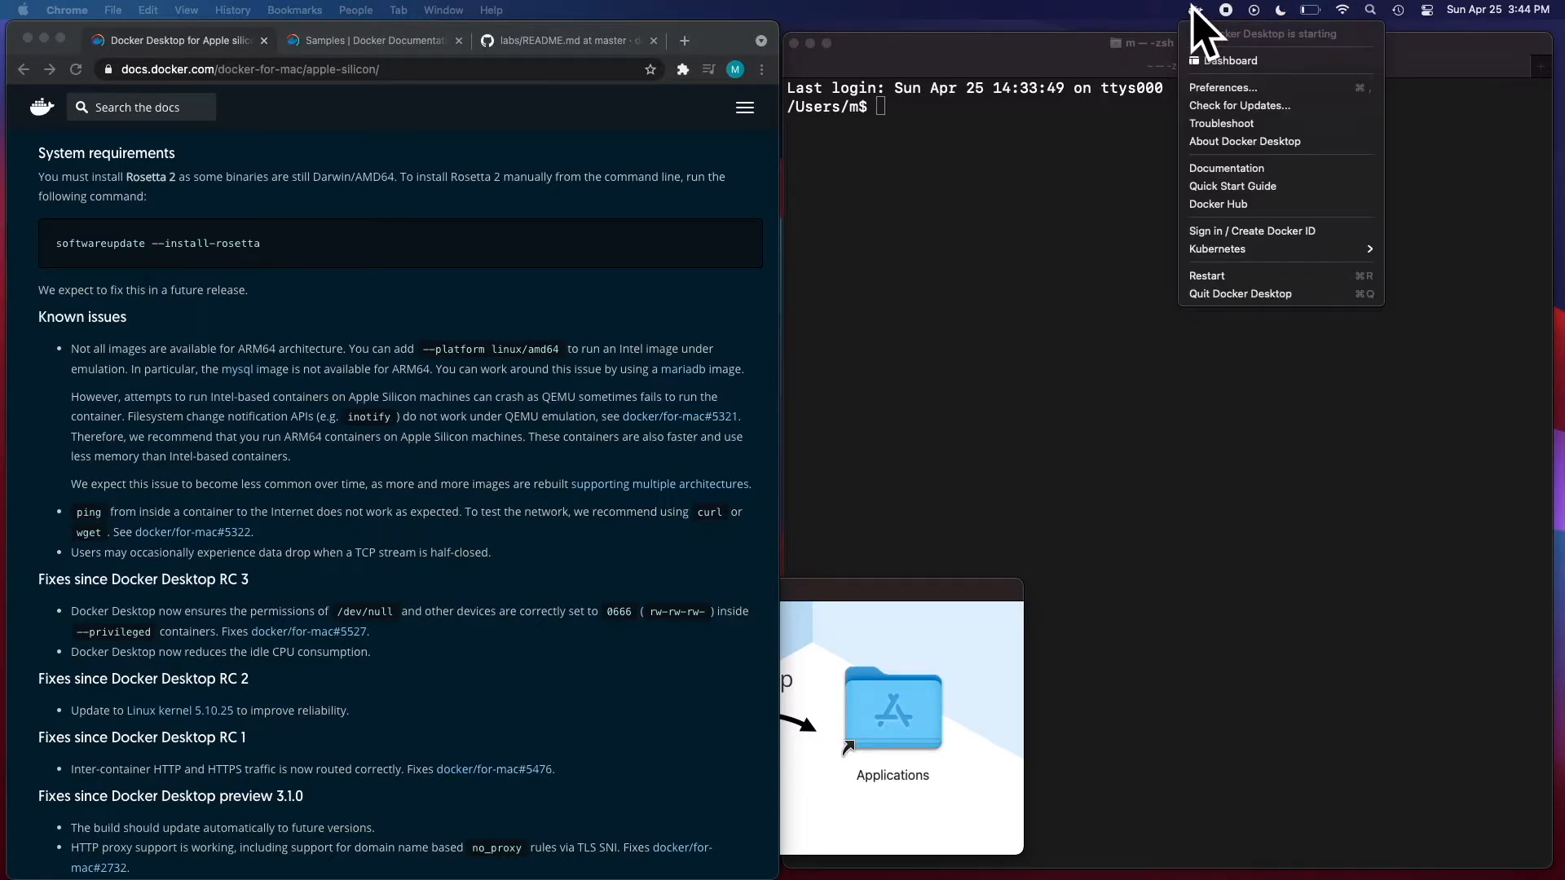
click(1197, 10)
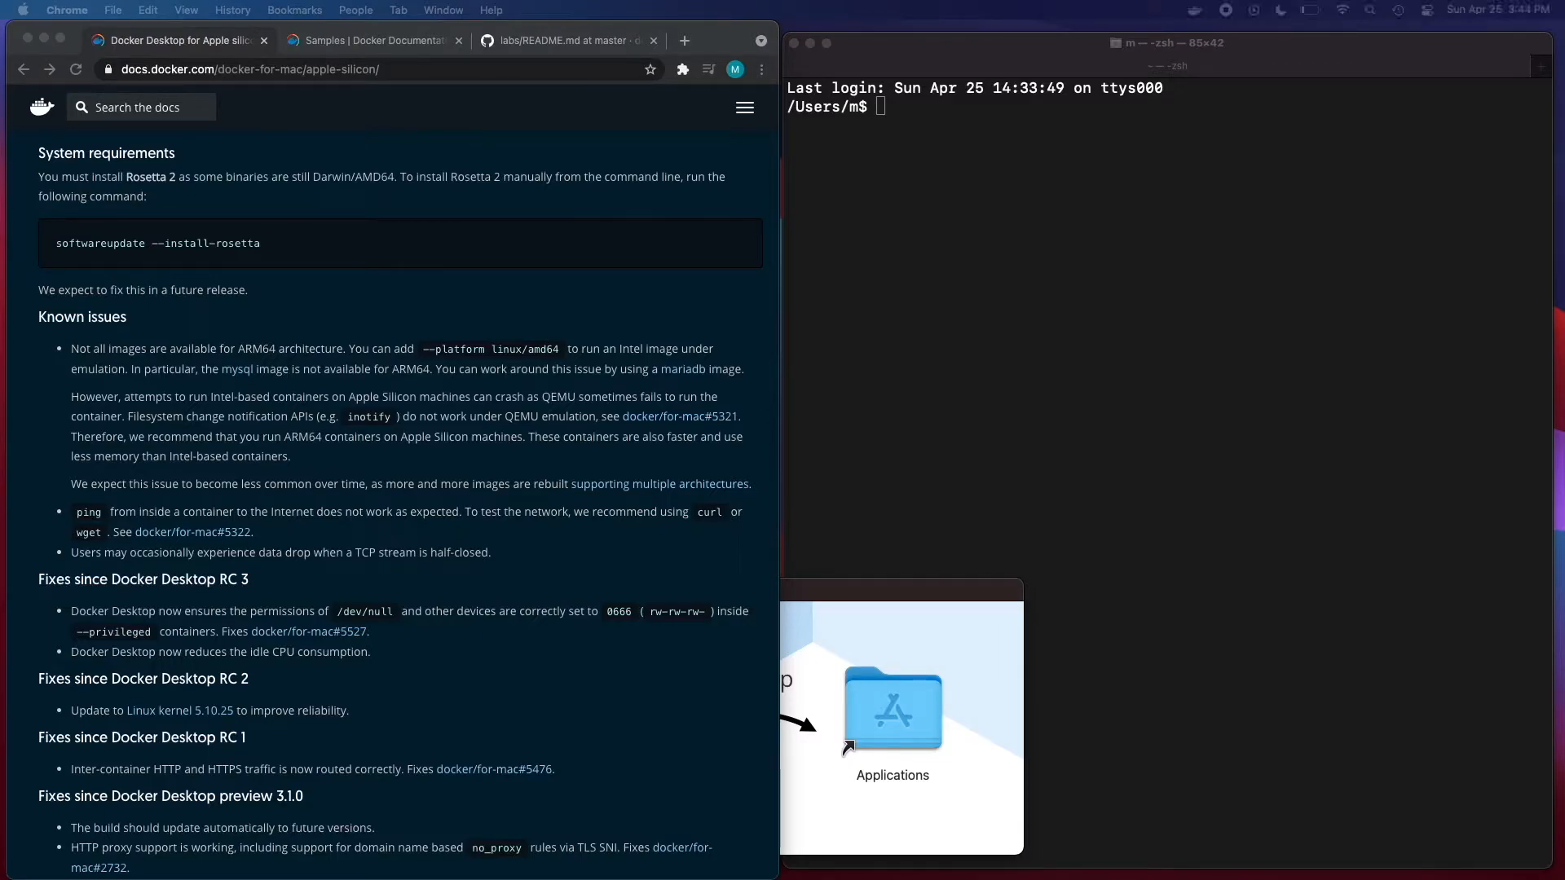
click(1194, 10)
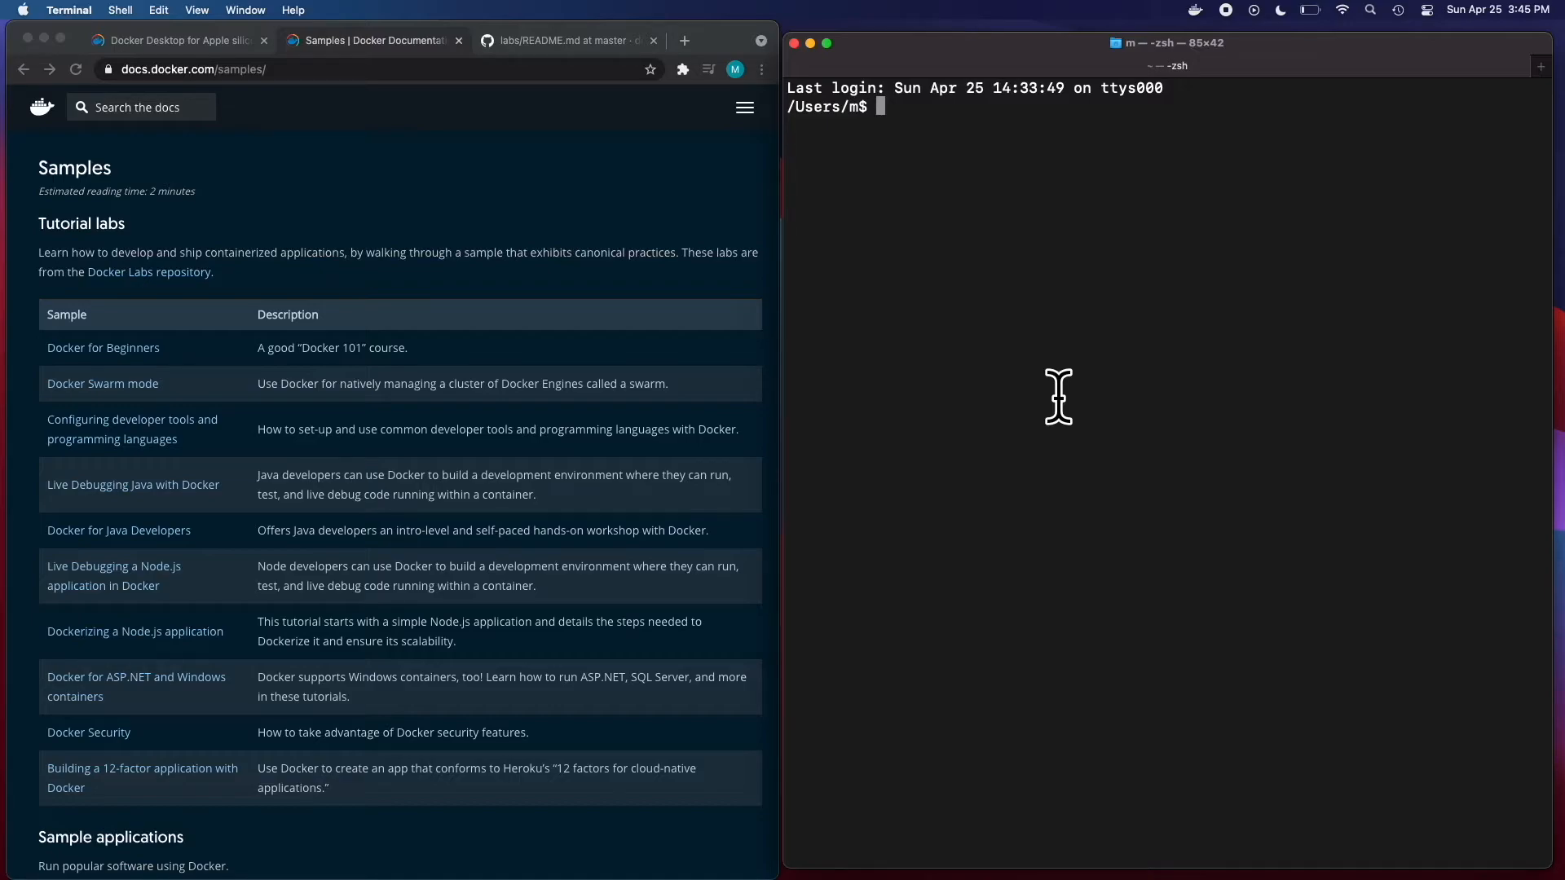
Confirm Docker is running, then try the docker and docker ps commands in Terminal.
click(1194, 8)
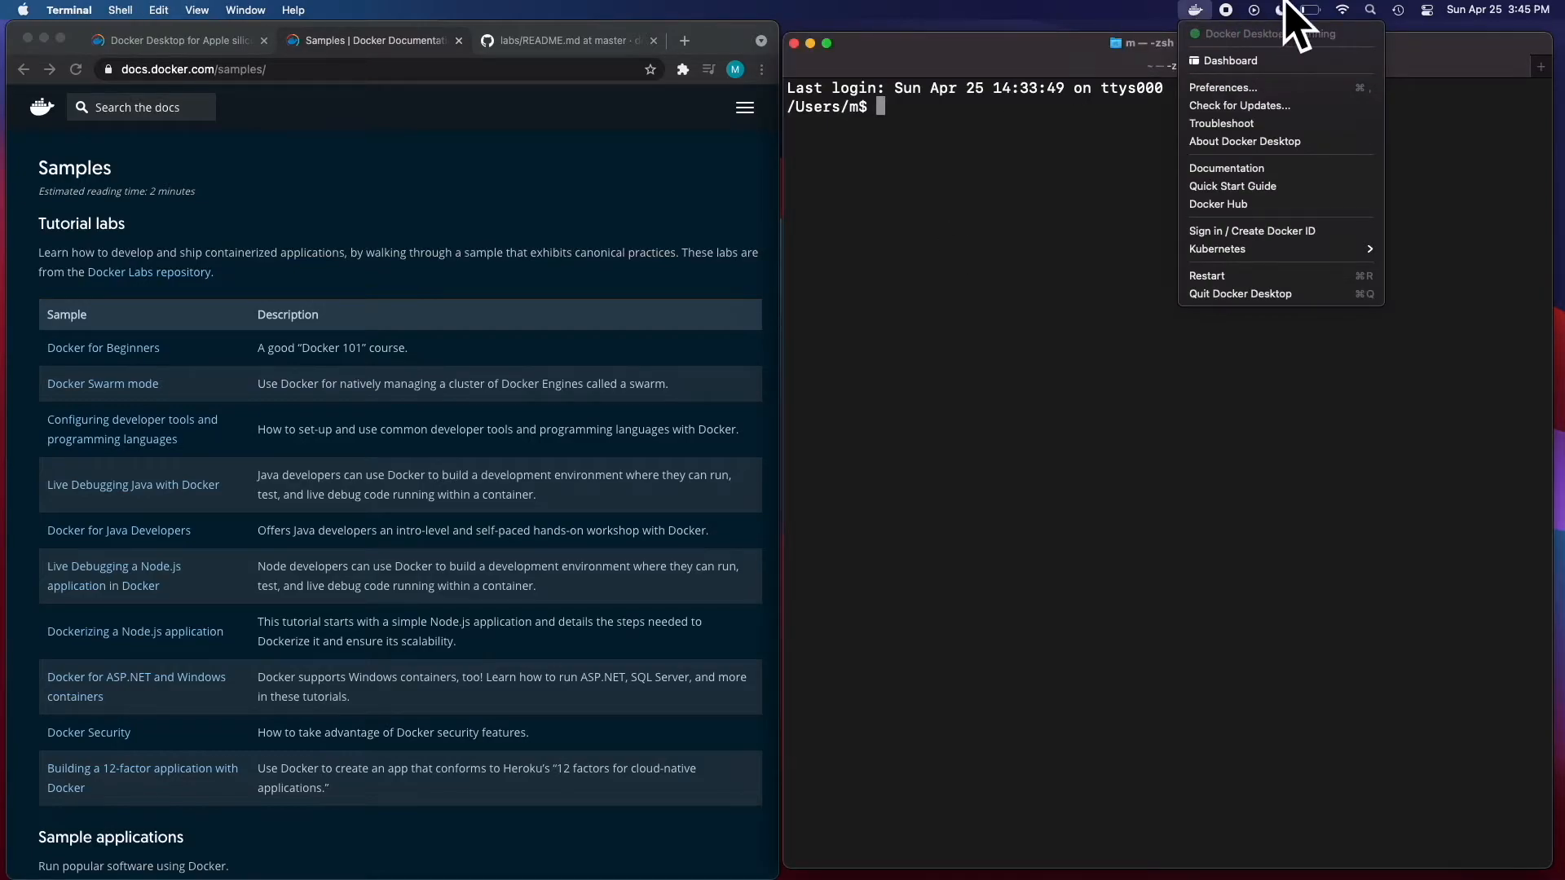
text(docker)
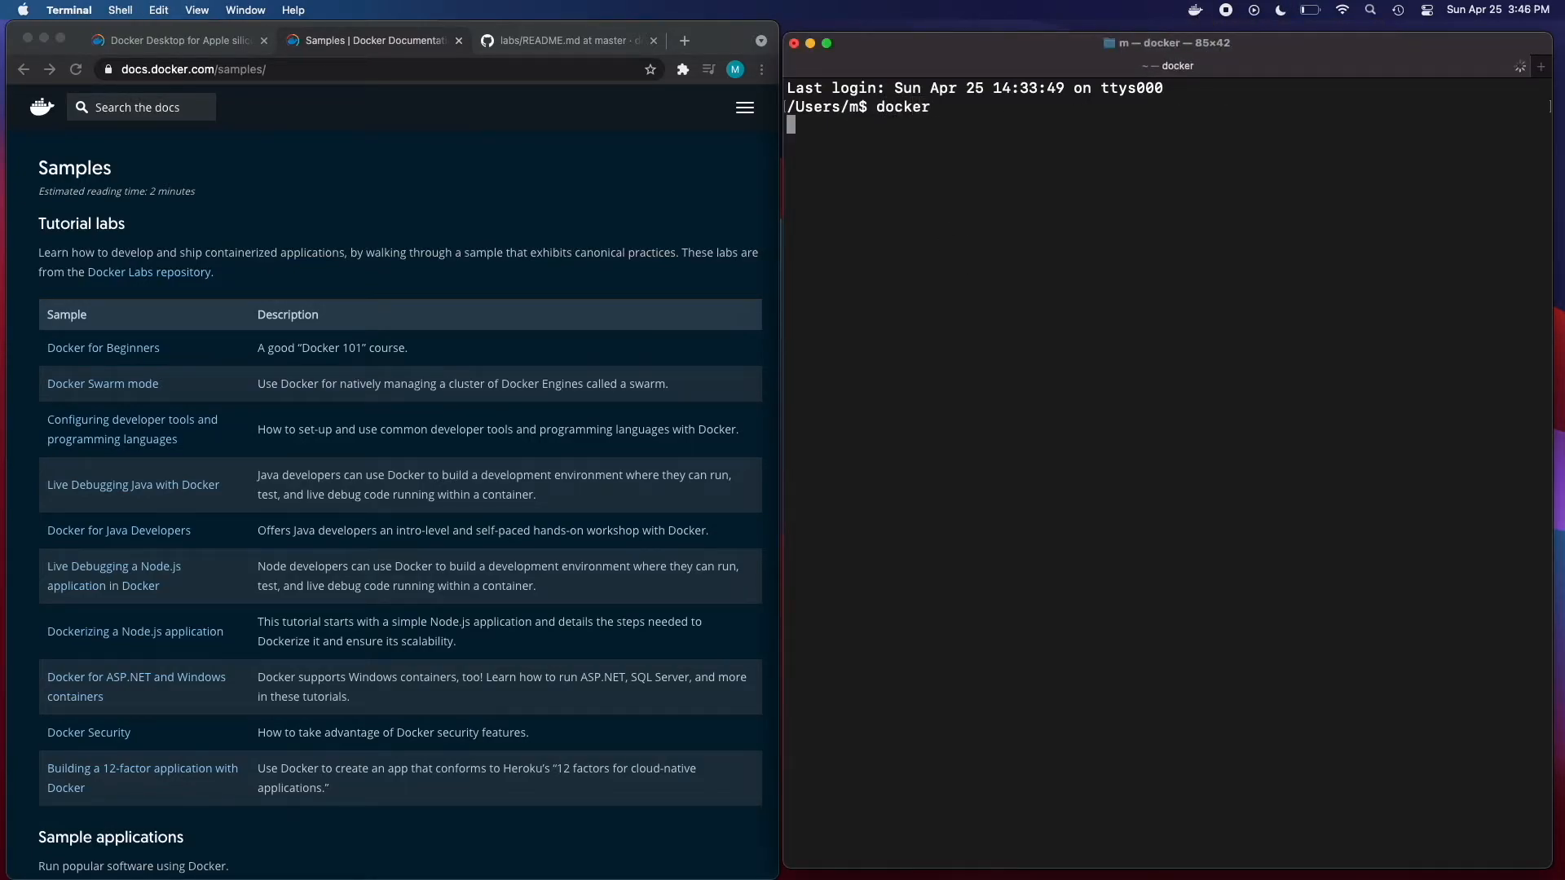
key(ctrl+c)
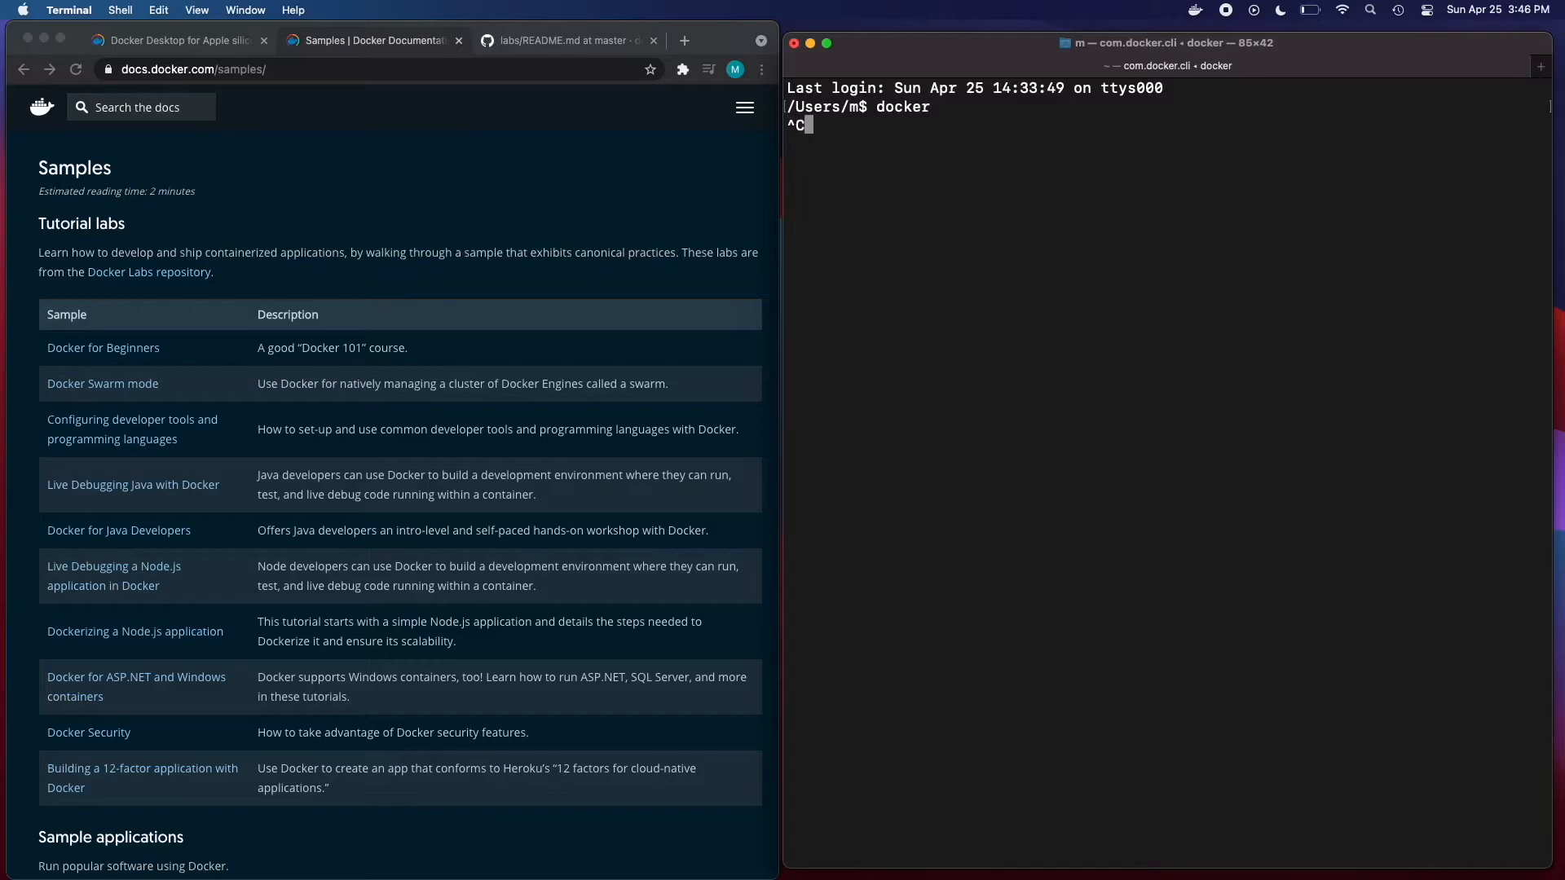
text(docker ps)
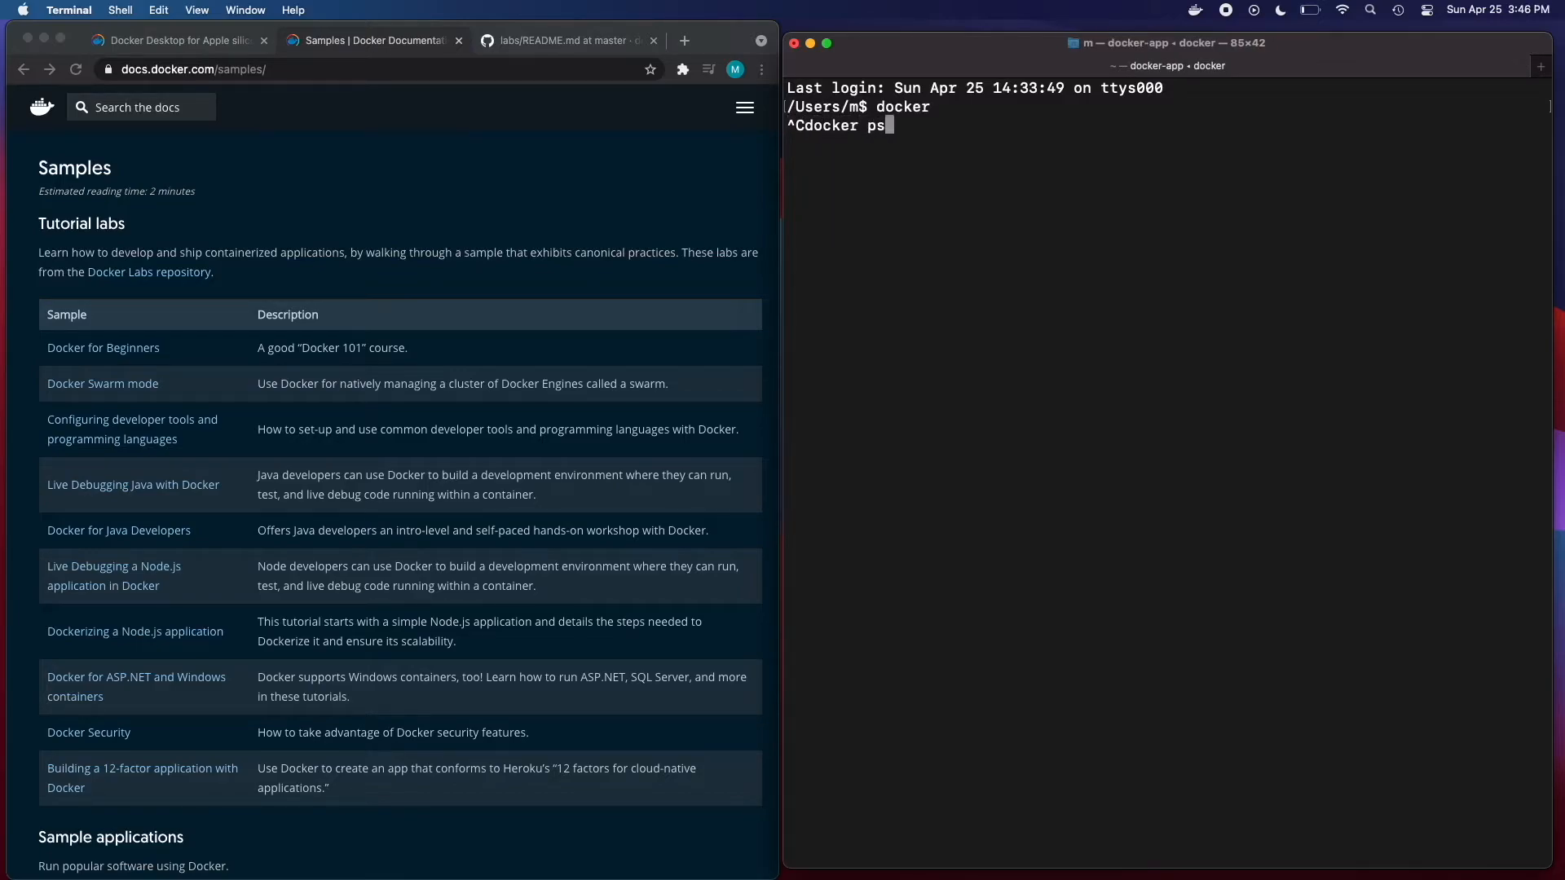
key(ctrl+c)
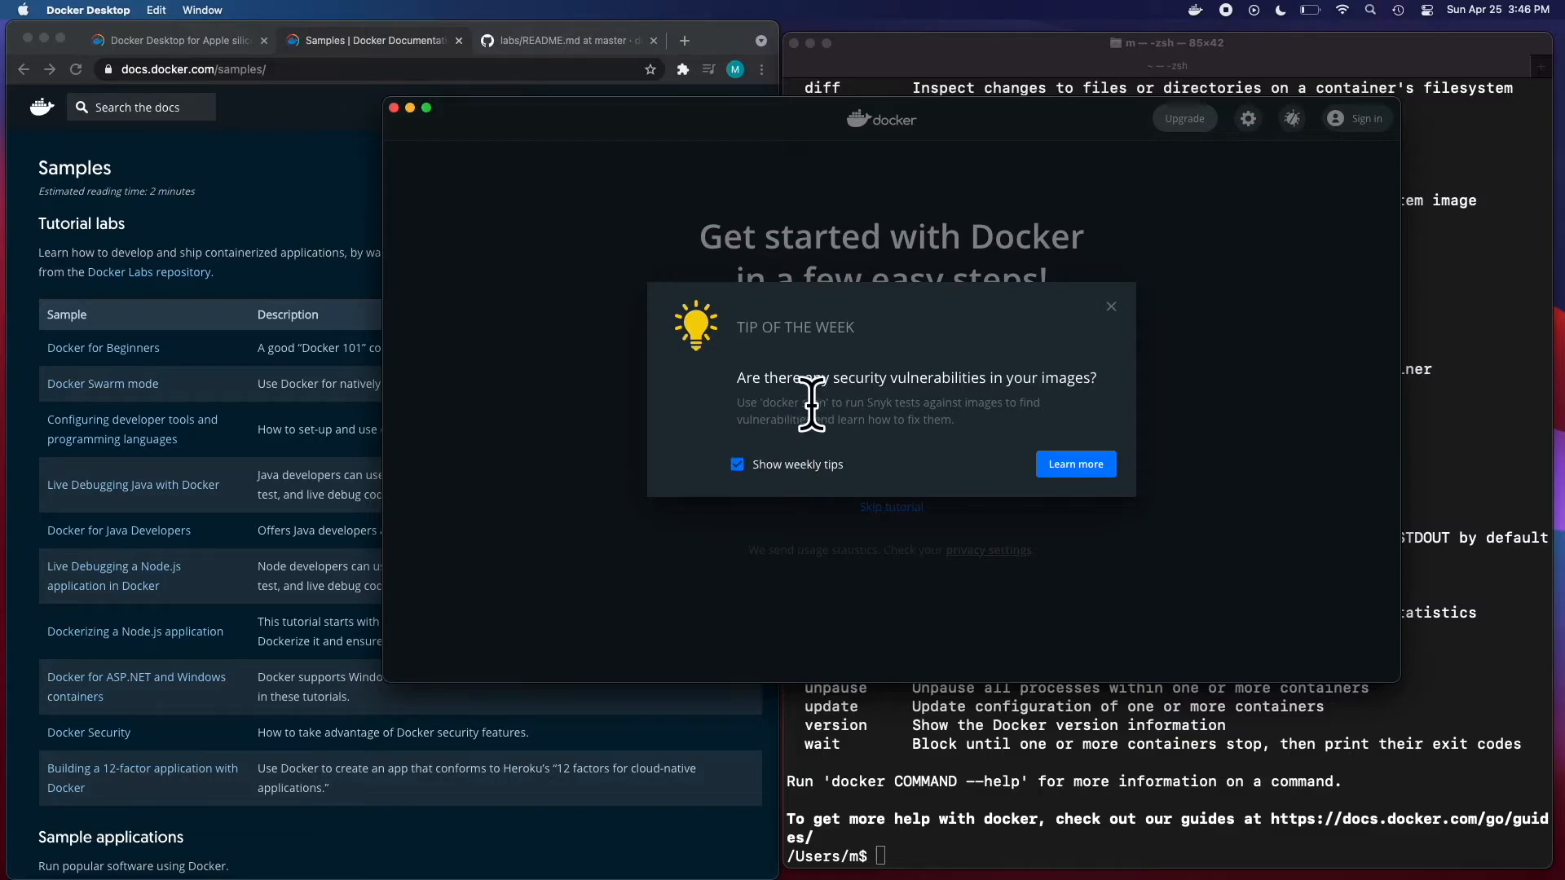
mouse_move(1126, 327)
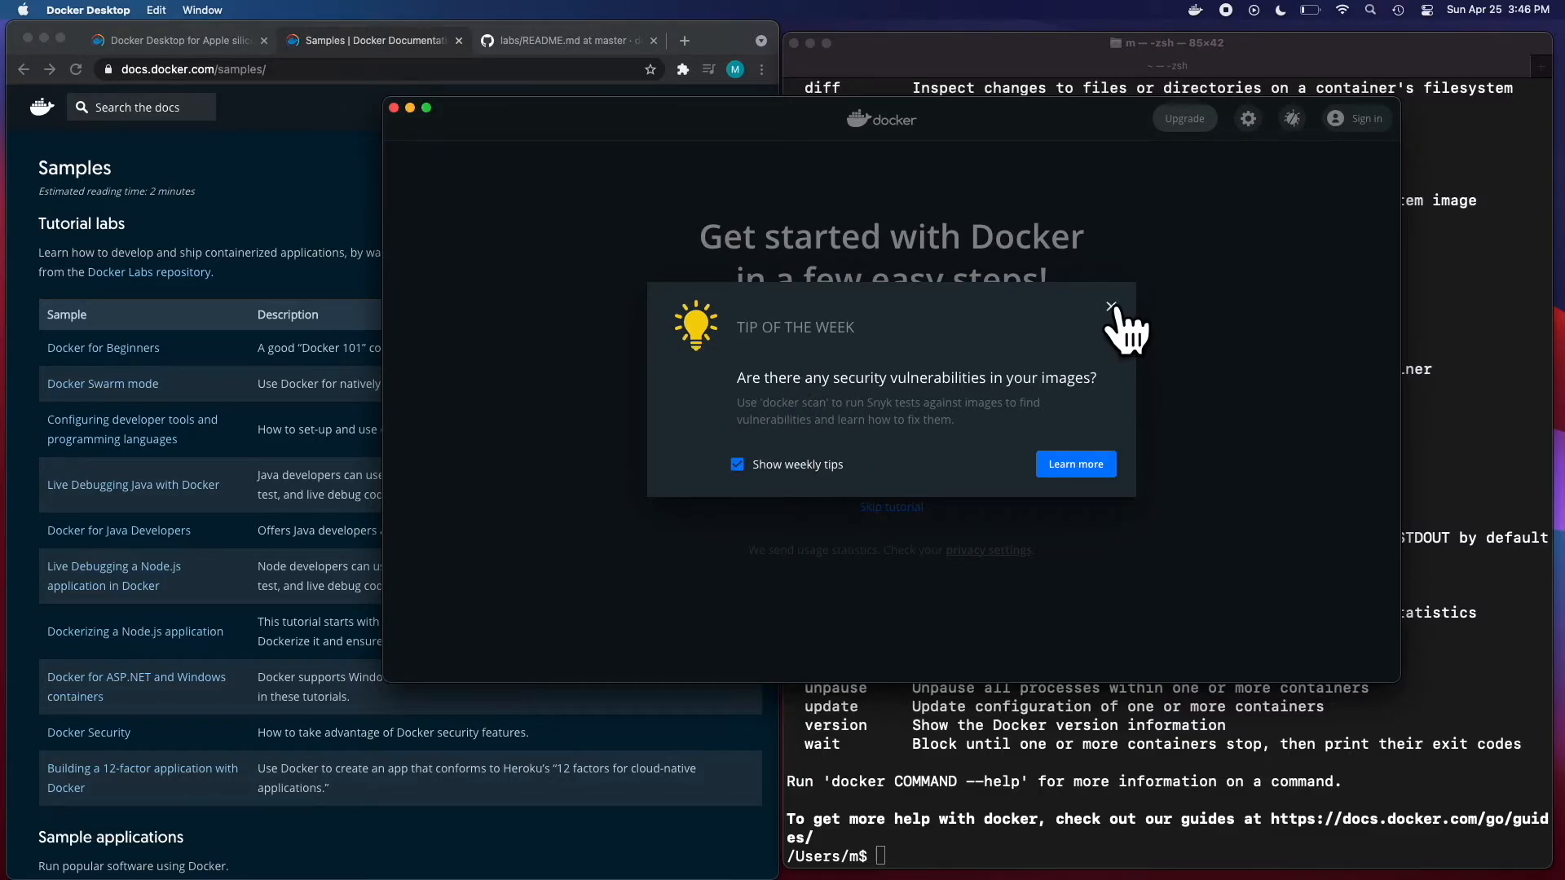
Close the Tip of the Week dialog and click Start on the dashboard.
click(1110, 306)
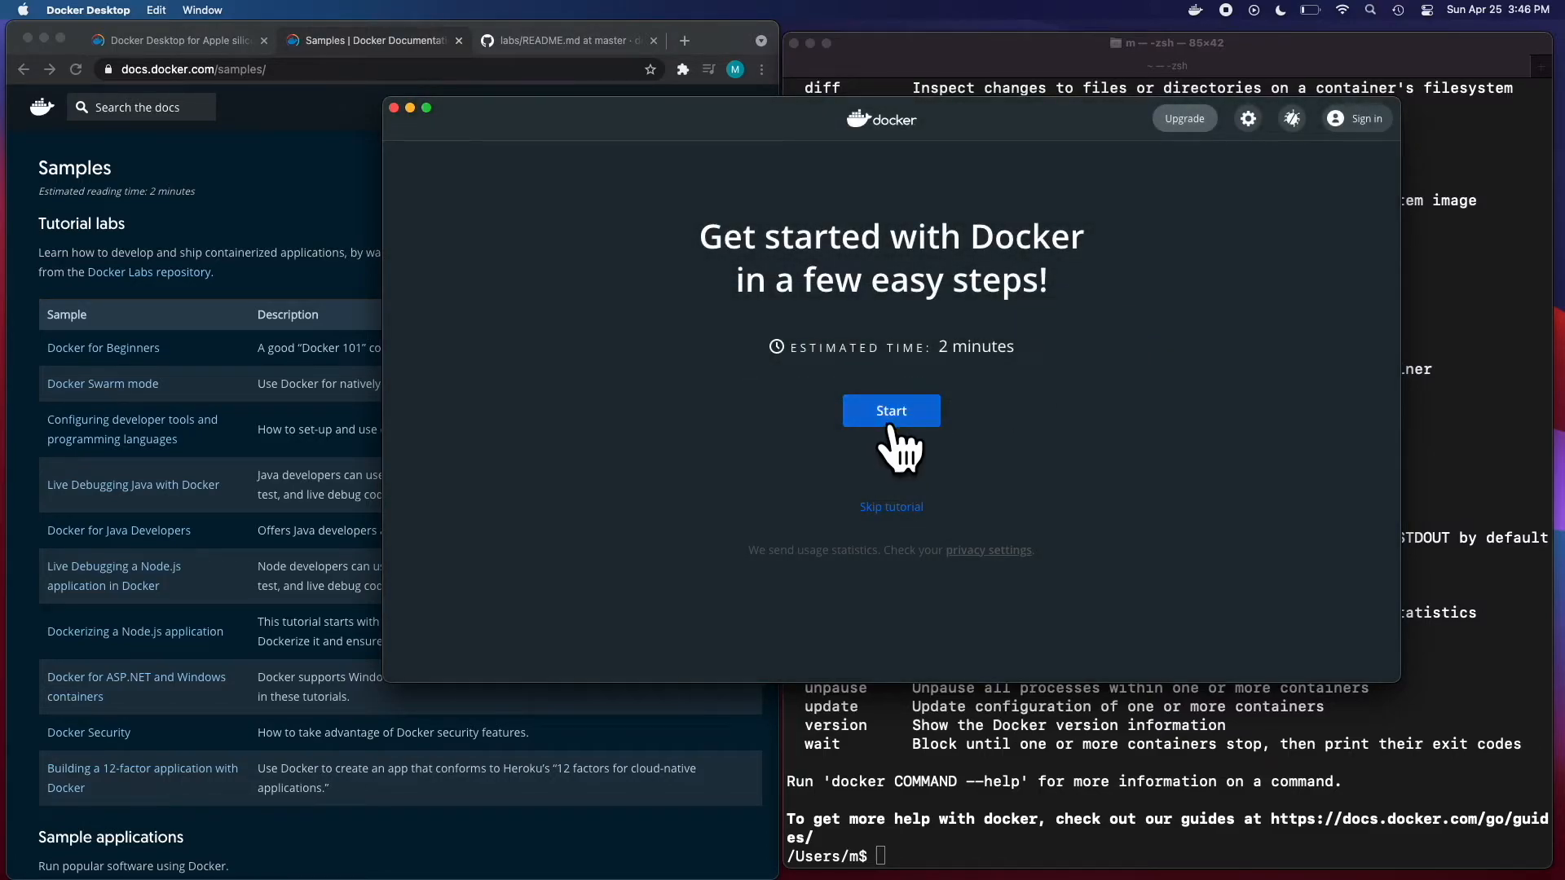
click(890, 410)
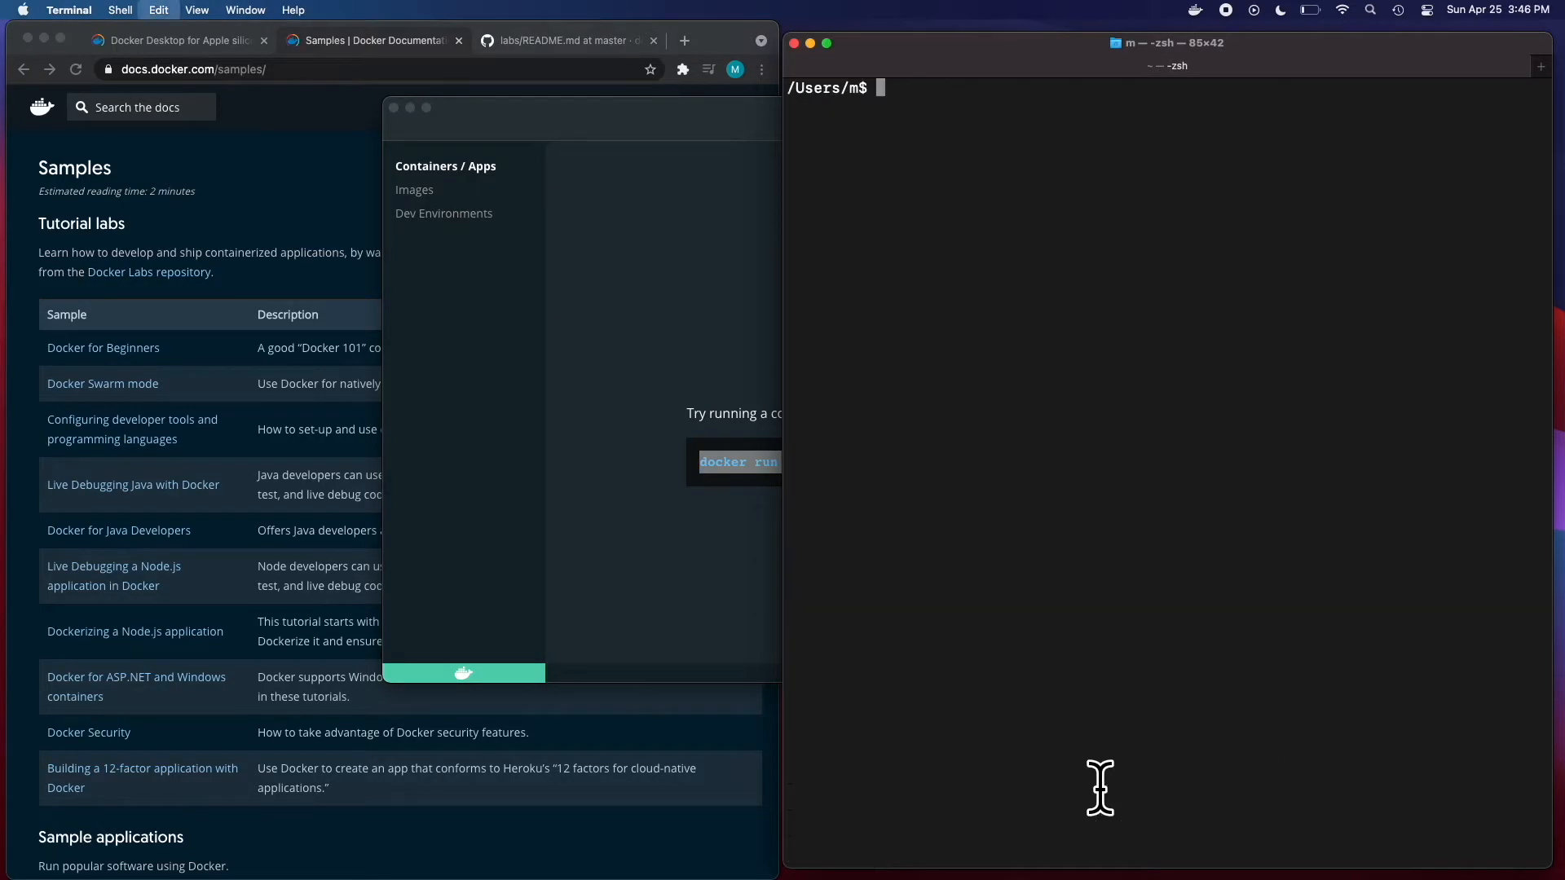
Check running containers with docker ps after launching docker/getting-started on port 80.
text(docker ps)
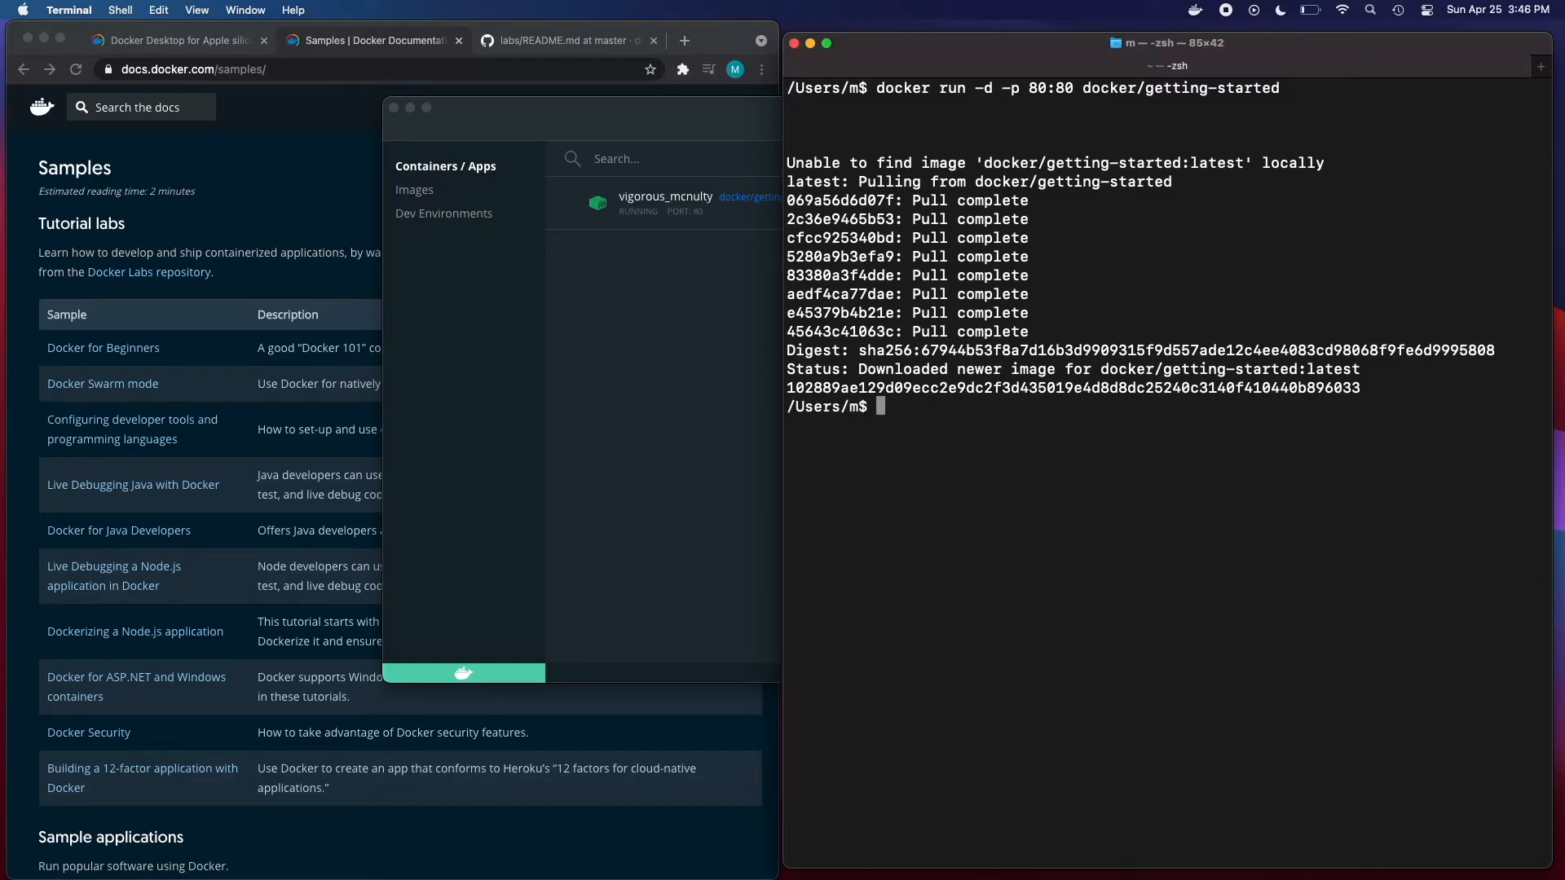
mouse_move(654, 454)
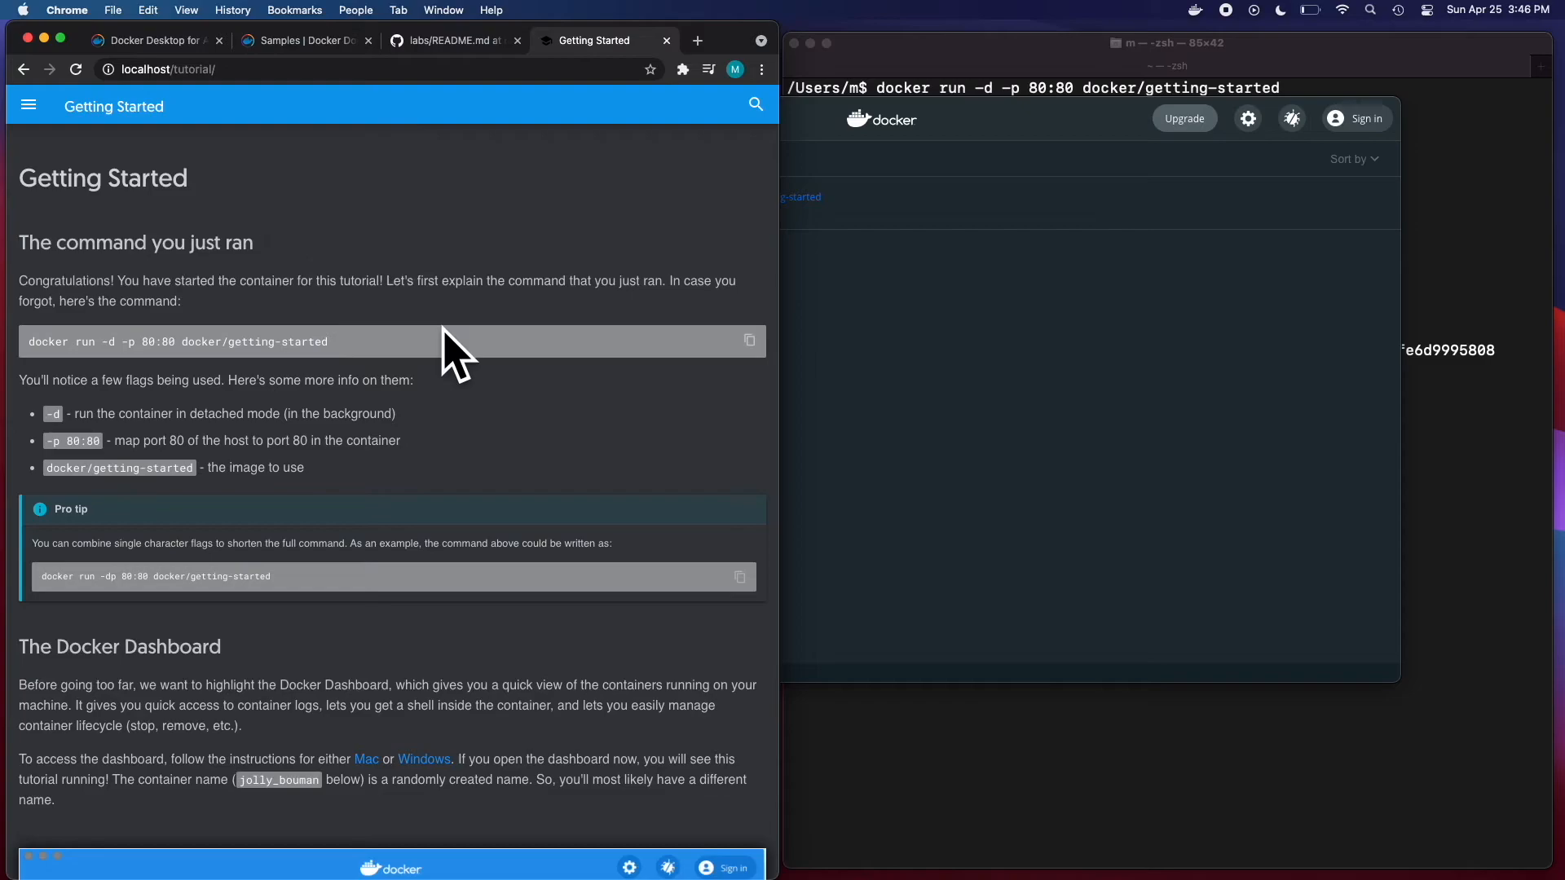
Scroll the localhost Getting Started tutorial down to the Docker Dashboard section.
scroll(down, 3)
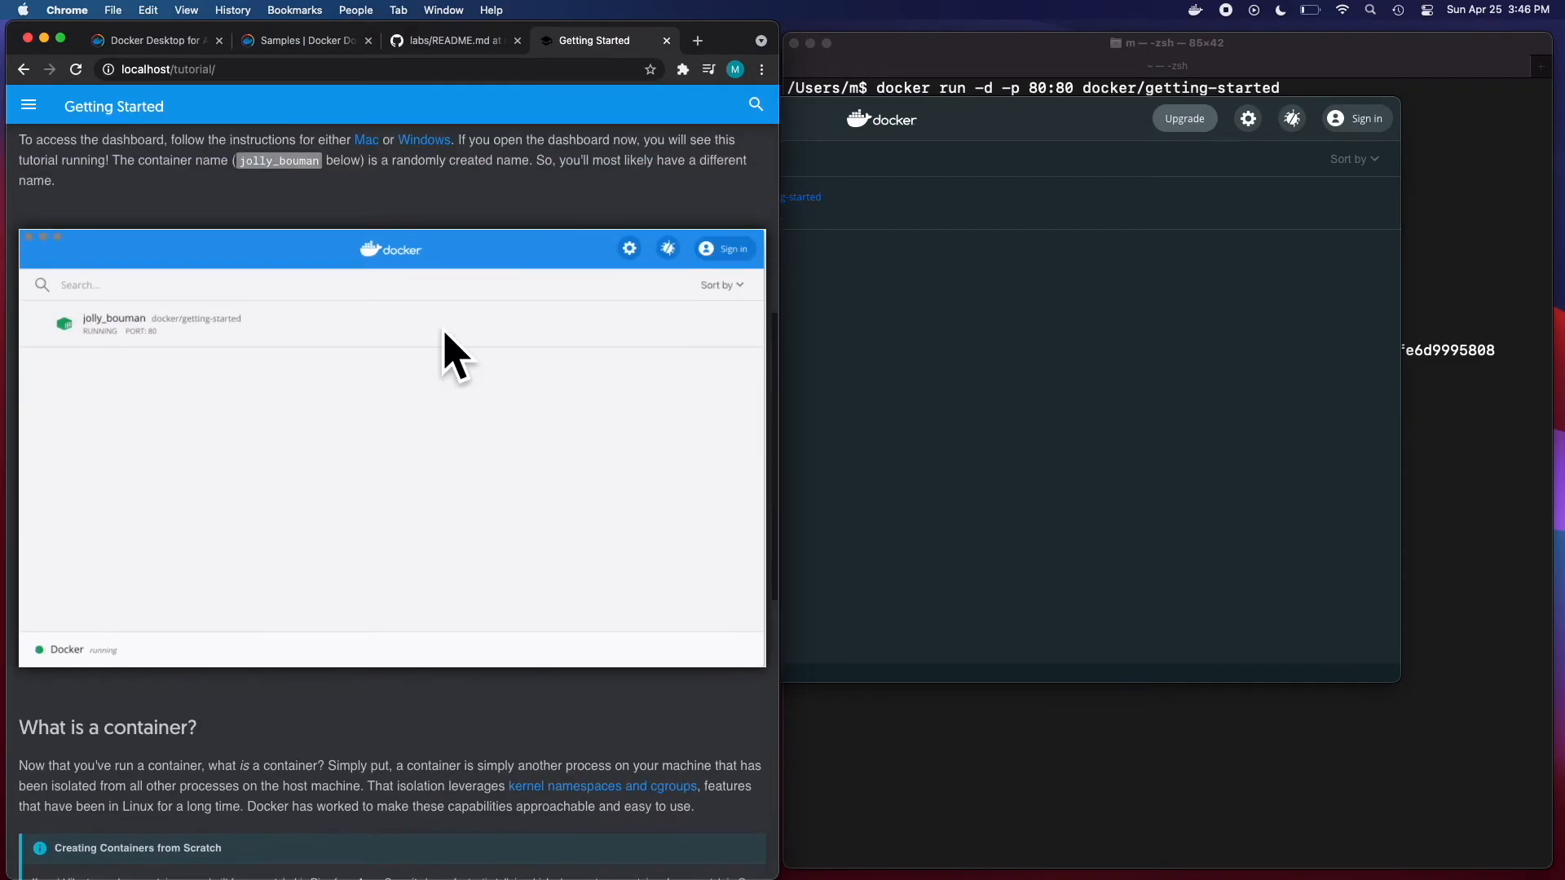